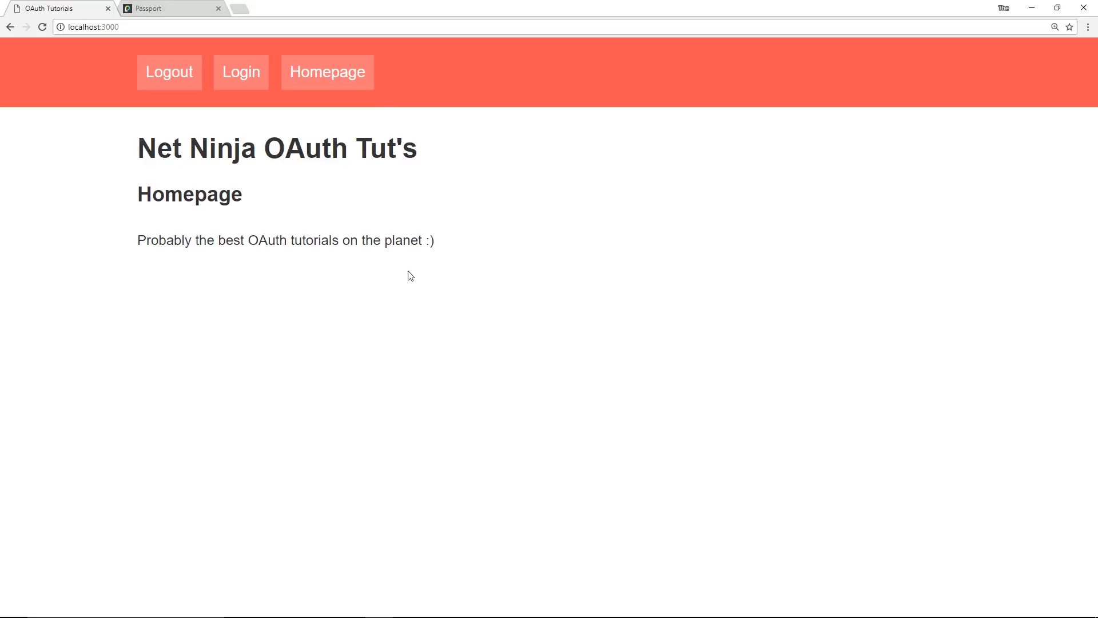
# Step: Go to the localhost:3000 app's login page from the navigation bar Login link
pyautogui.click(241, 72)
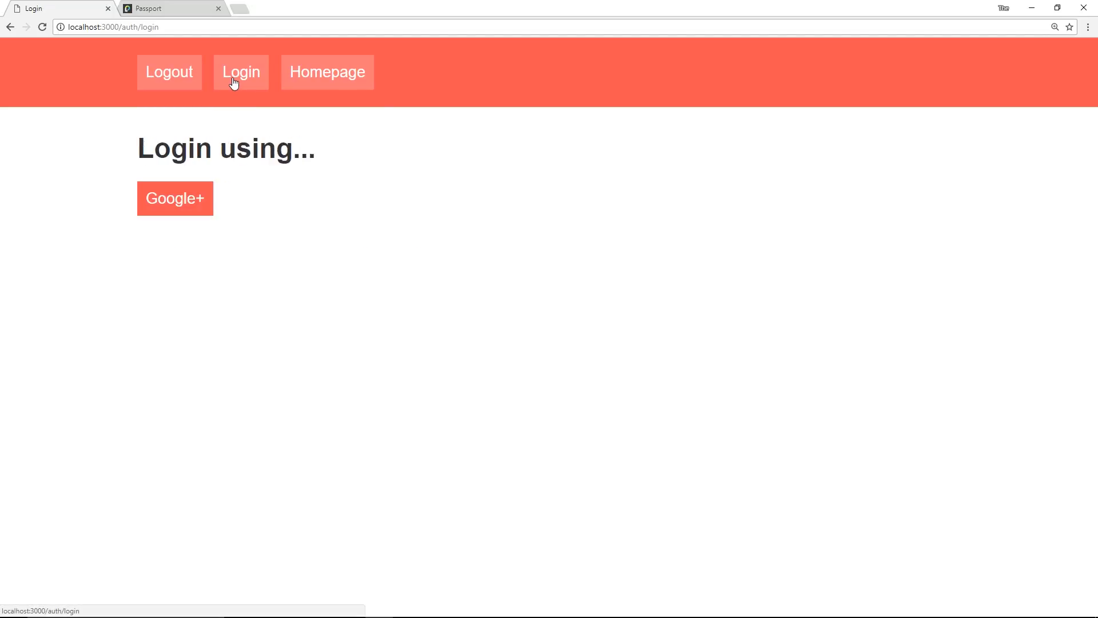
pyautogui.moveTo(234, 169)
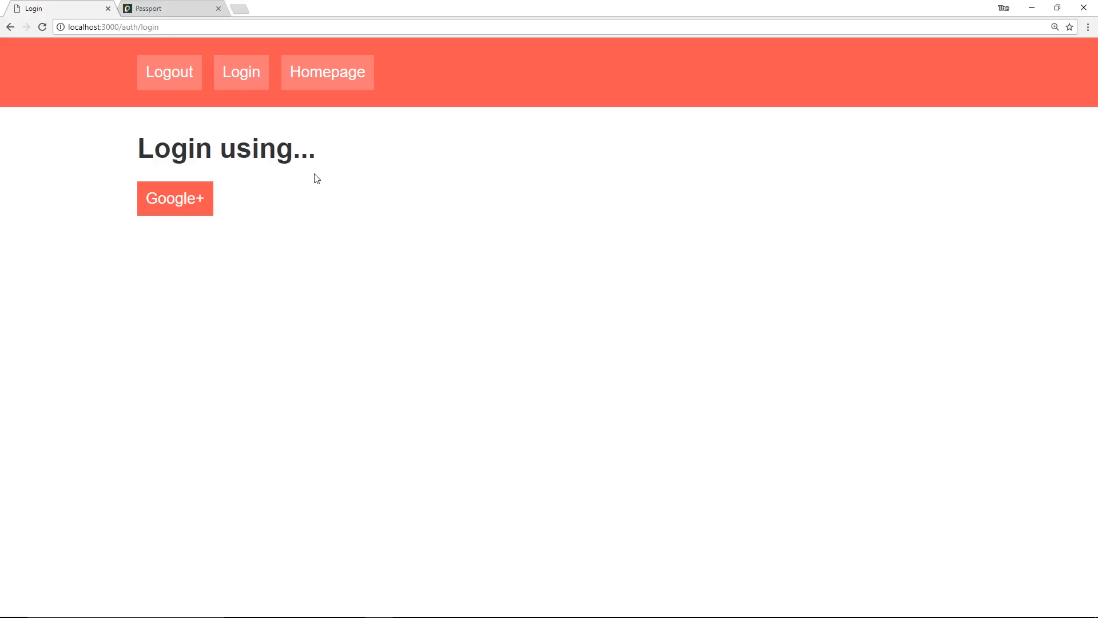
pyautogui.moveTo(206, 38)
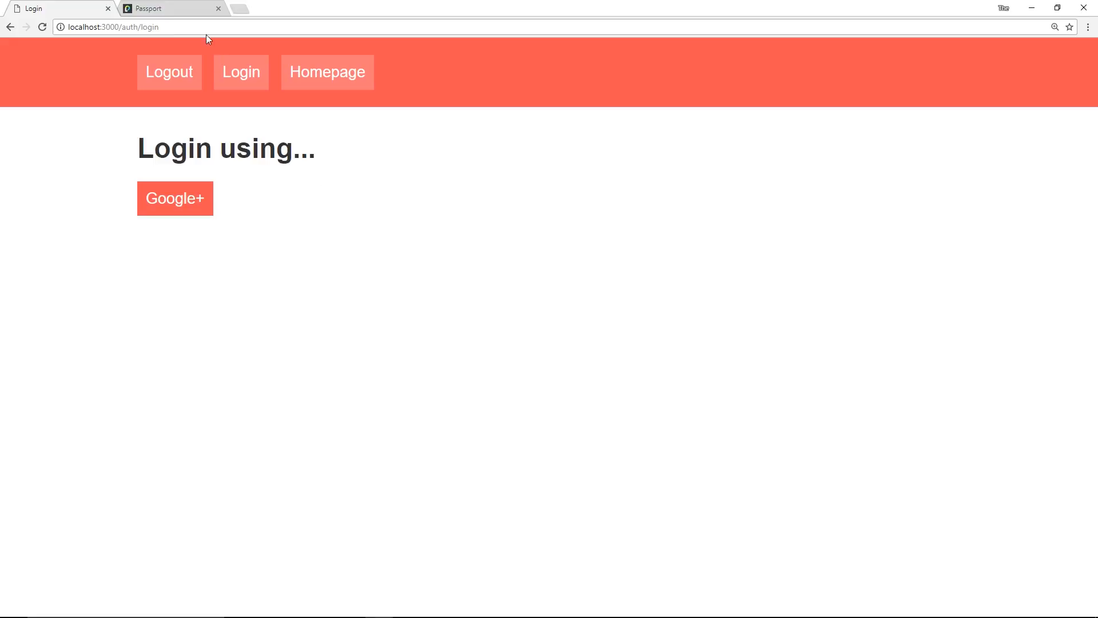
# Step: Switch to the passportjs.org browser tab showing the Passport homepage
pyautogui.click(168, 9)
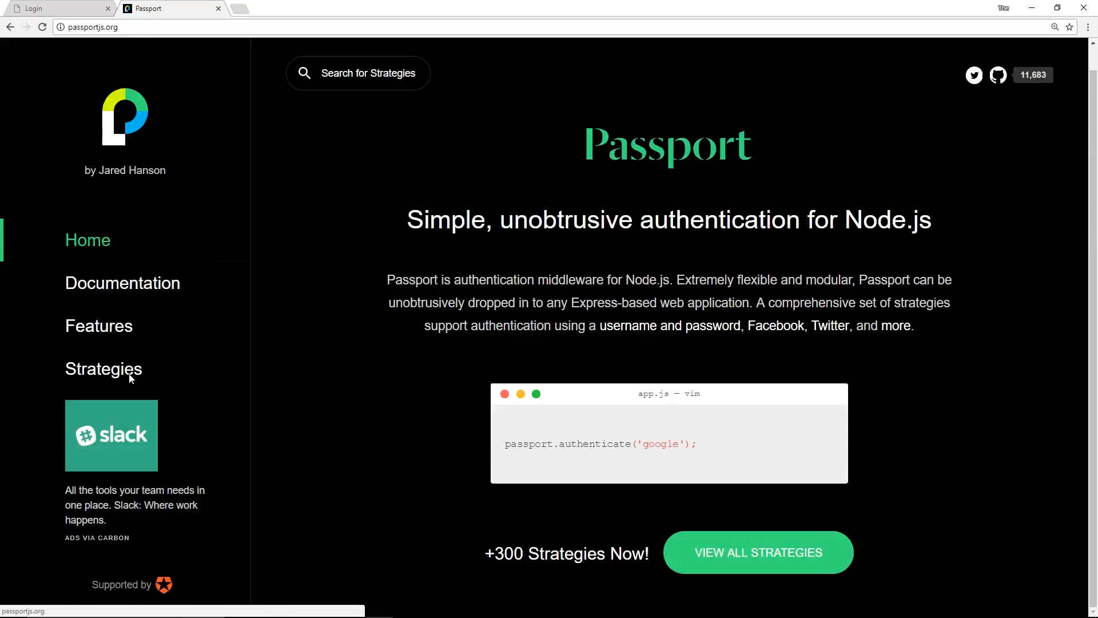
pyautogui.click(358, 72)
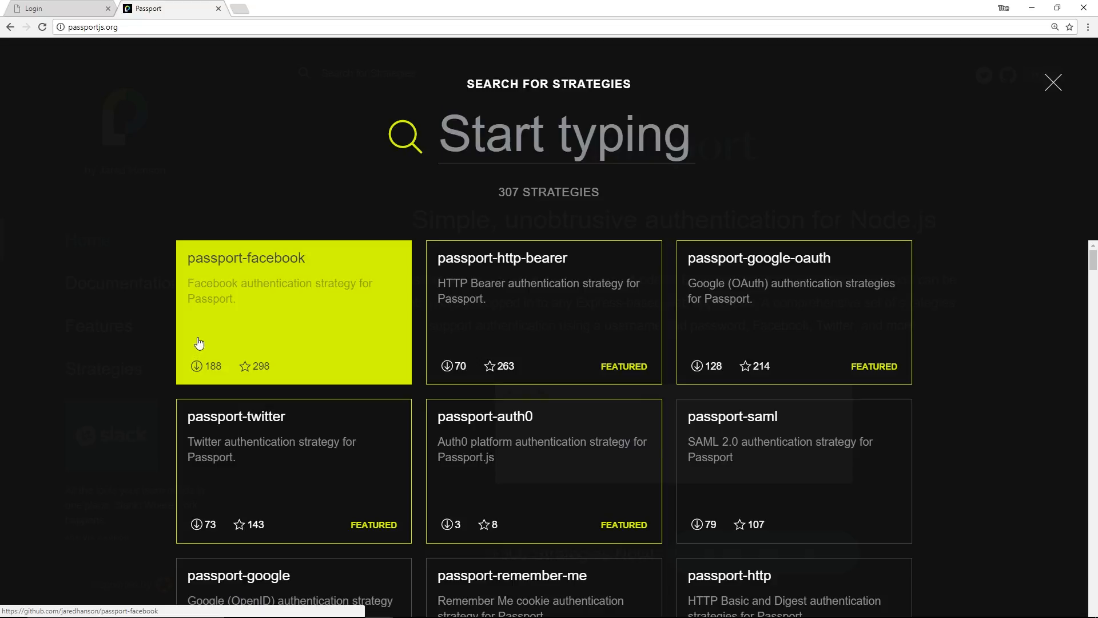
pyautogui.moveTo(253, 300)
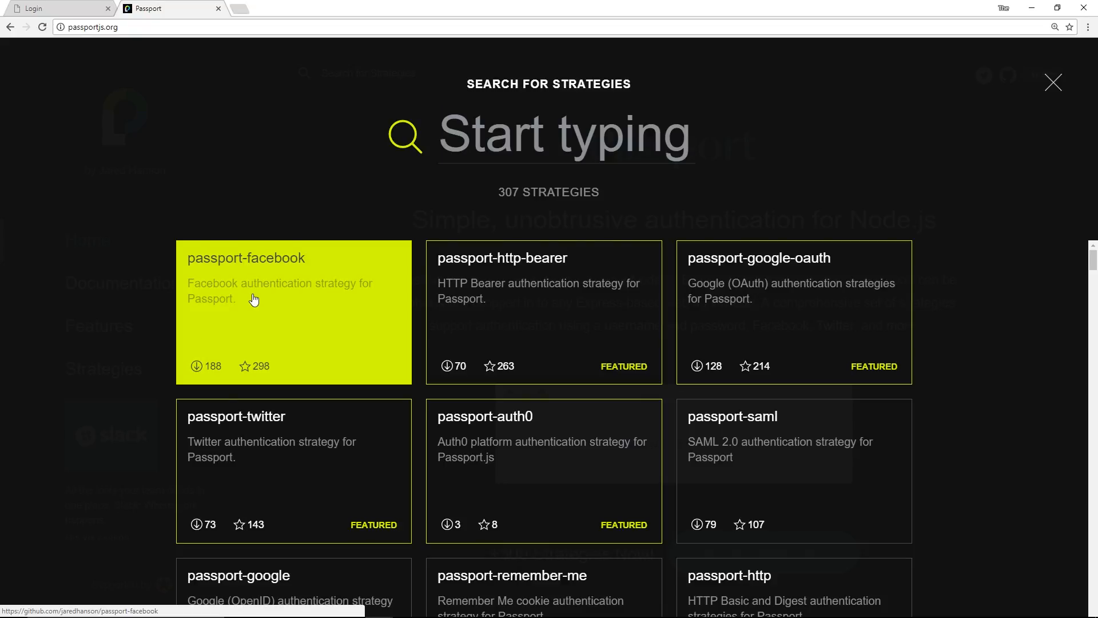
pyautogui.scroll(-3)
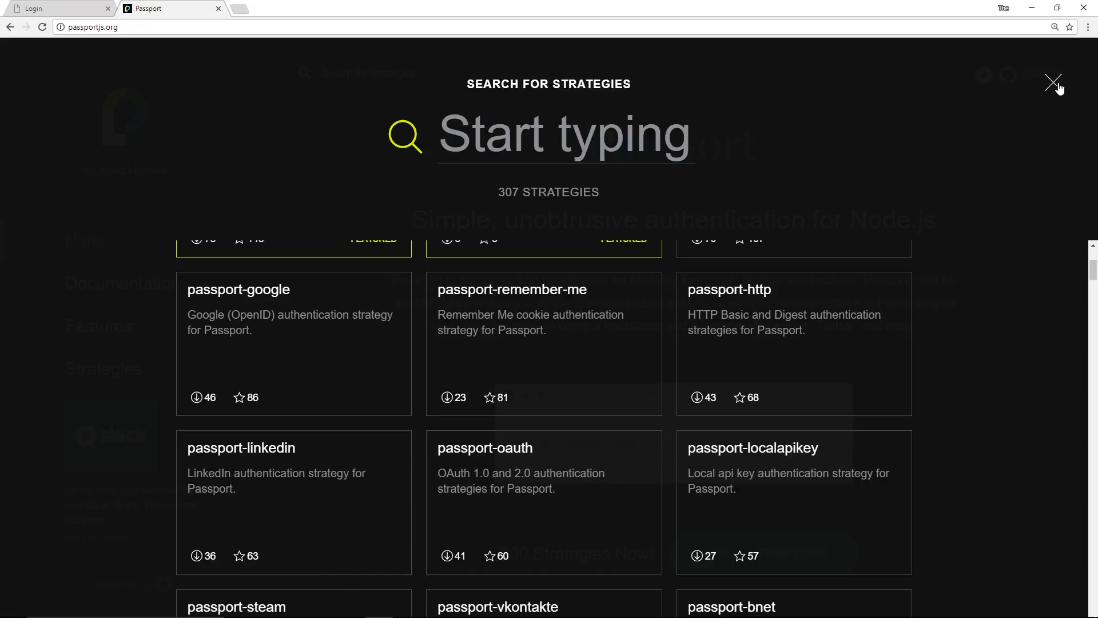
pyautogui.click(1052, 83)
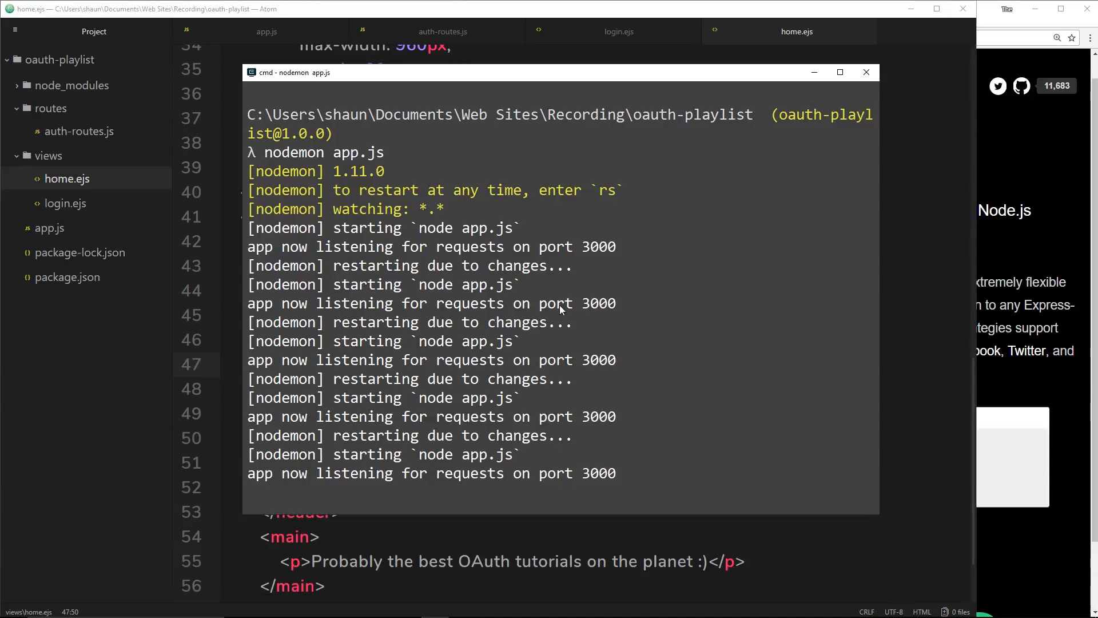
# Step: Stop nodemon and run 'npm install passport passport-google-oauth20' in cmder
pyautogui.press('ctrl+c')
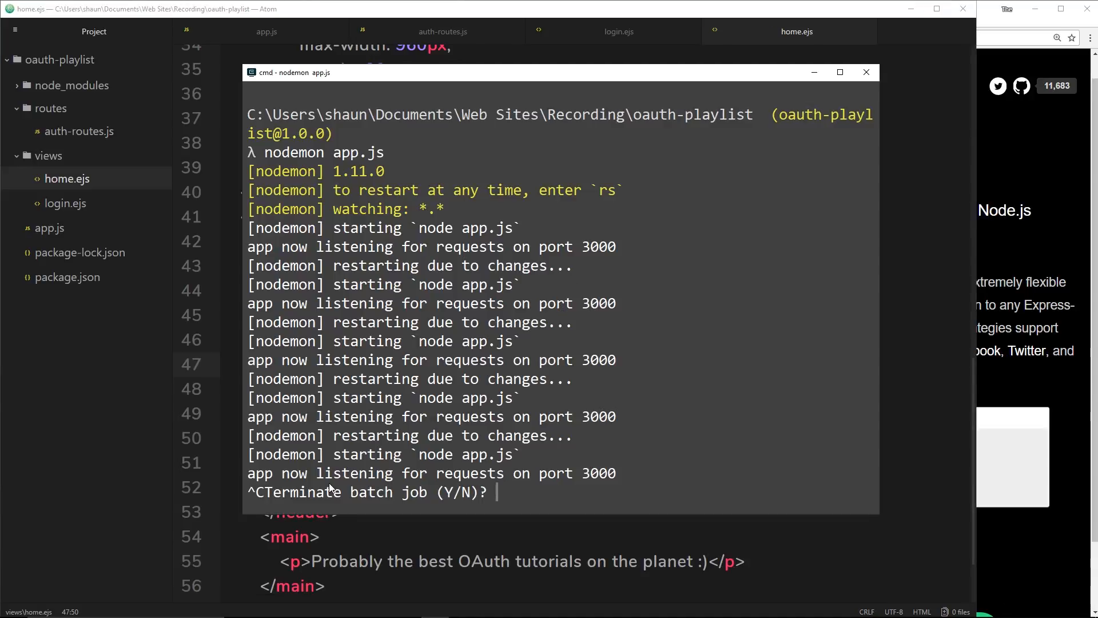
pyautogui.write('y')
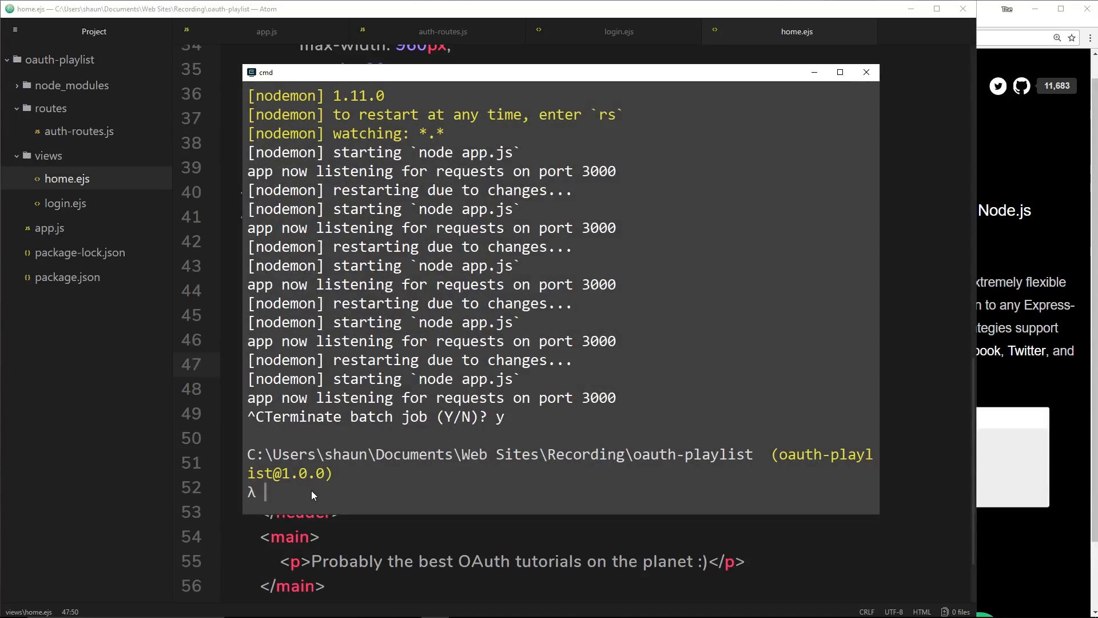
pyautogui.write('npm insta')
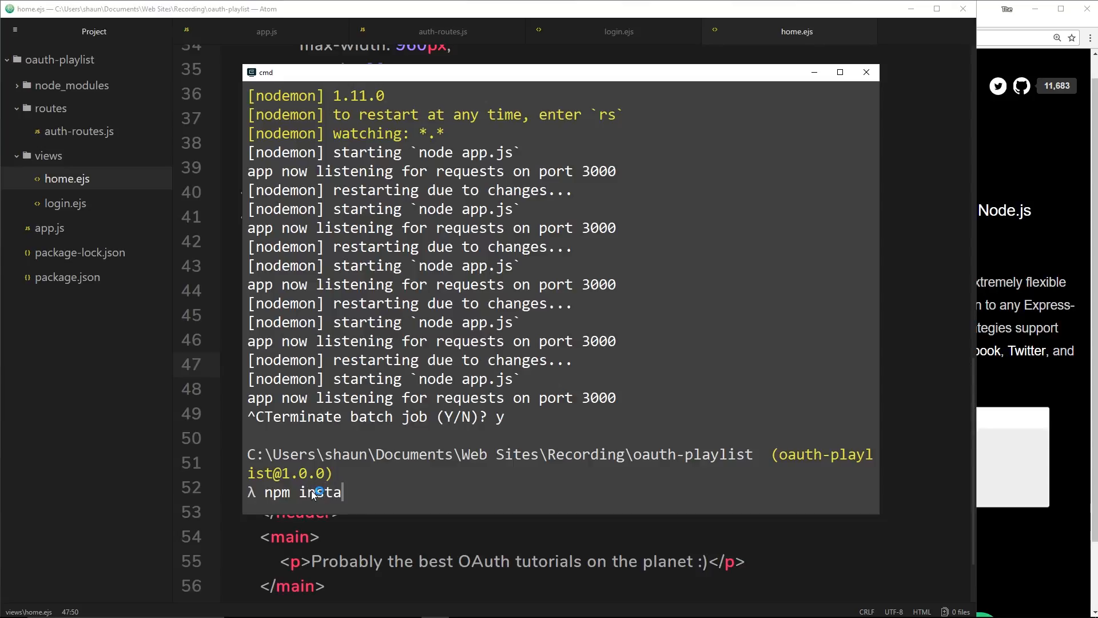
pyautogui.write('ll passp')
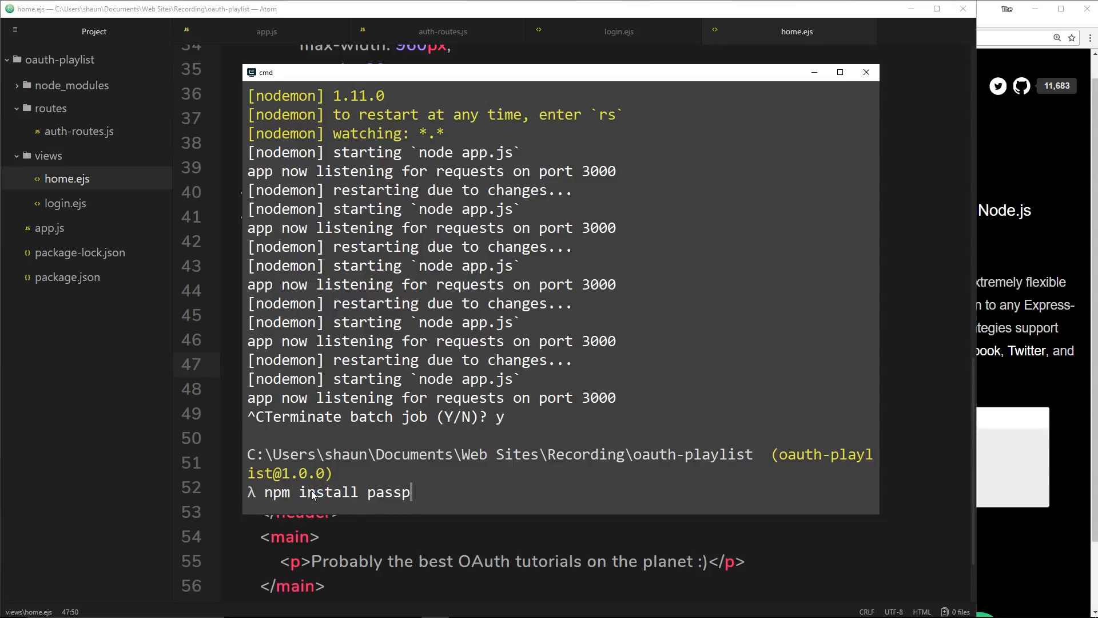
pyautogui.write('ort')
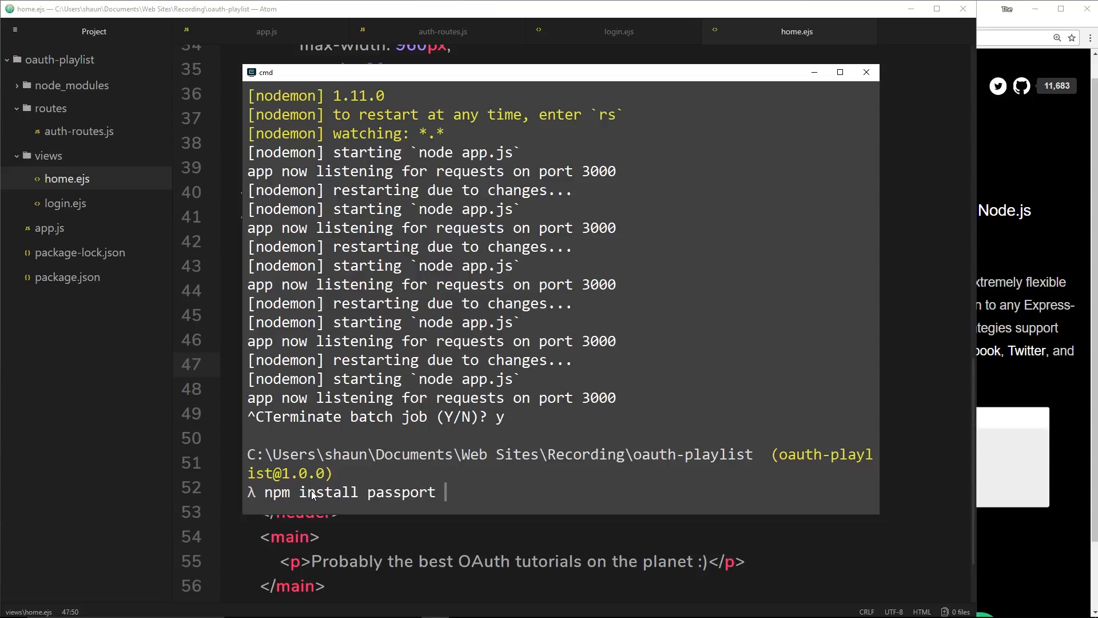
pyautogui.write('passport-')
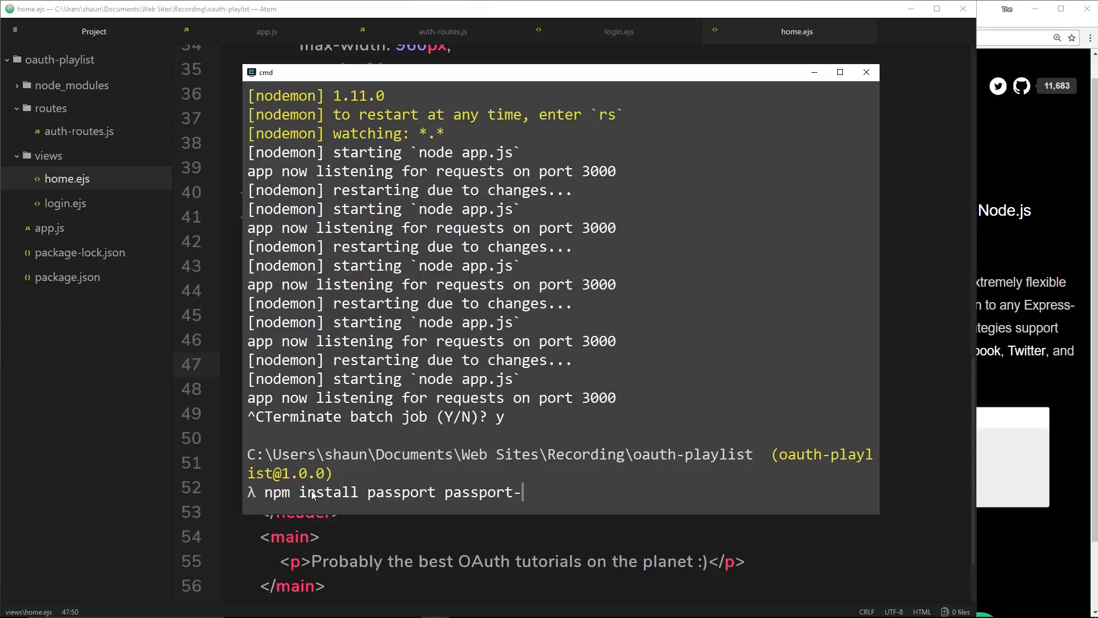
pyautogui.write('google-')
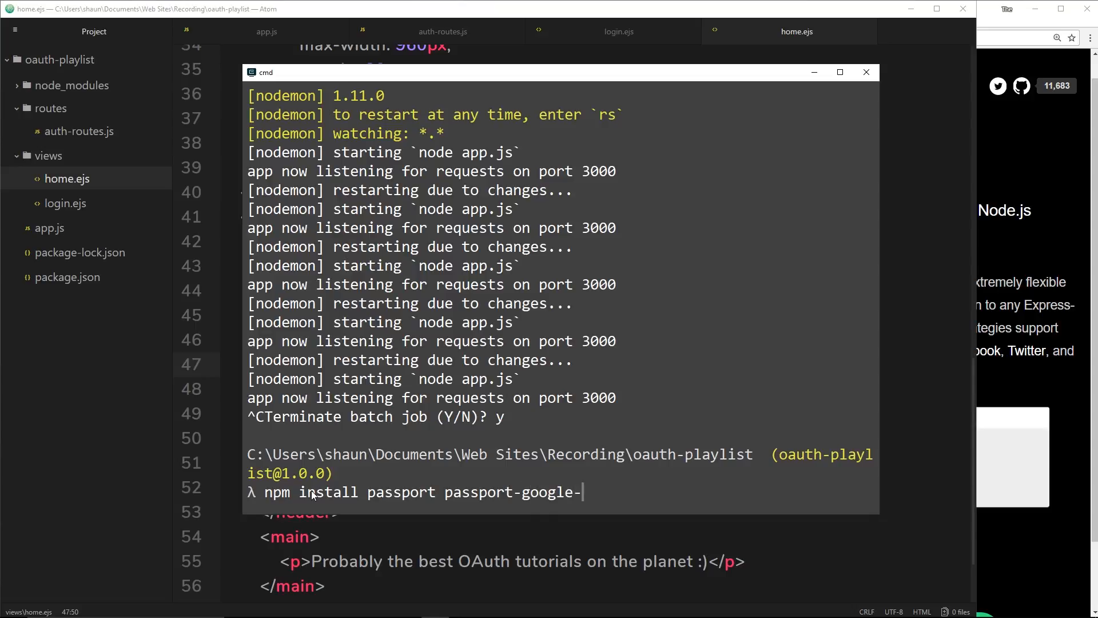
pyautogui.write('oauth2')
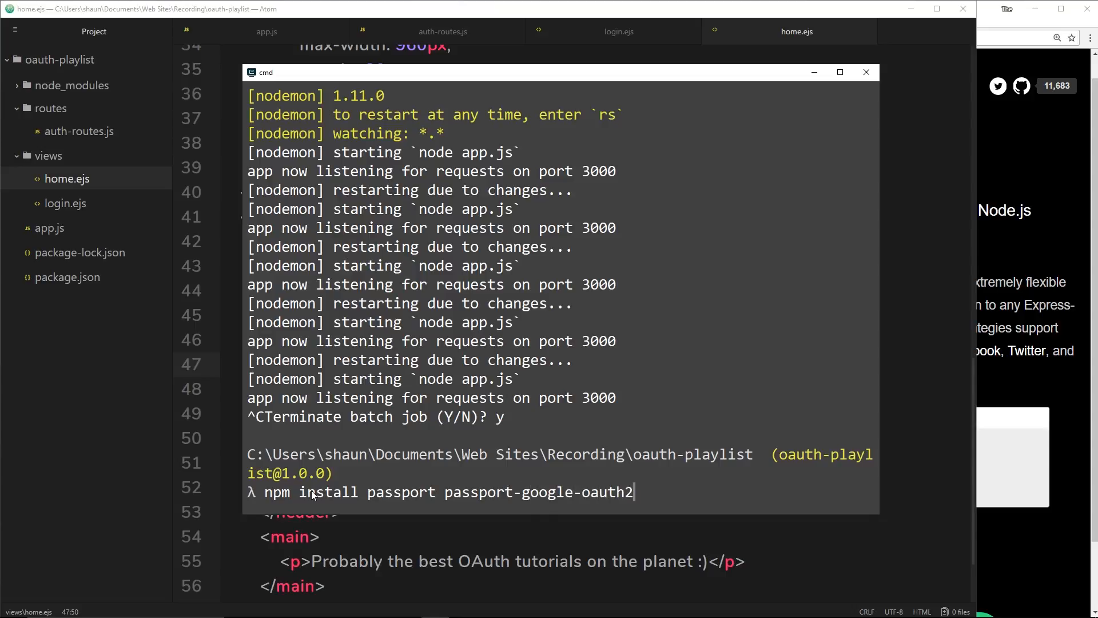
pyautogui.write('0')
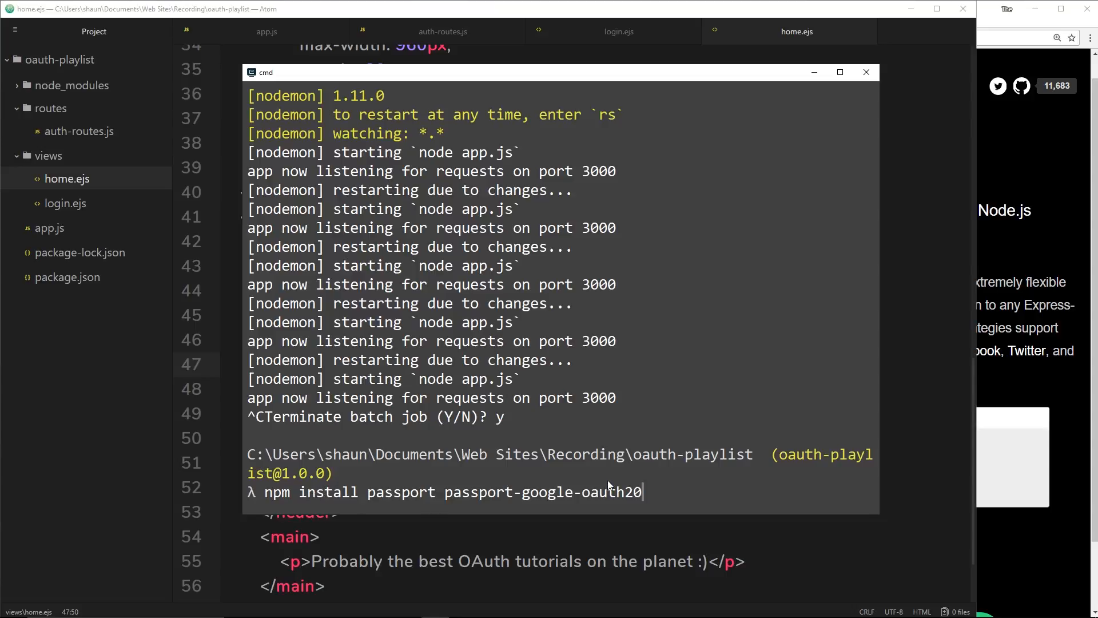
pyautogui.moveTo(693, 511)
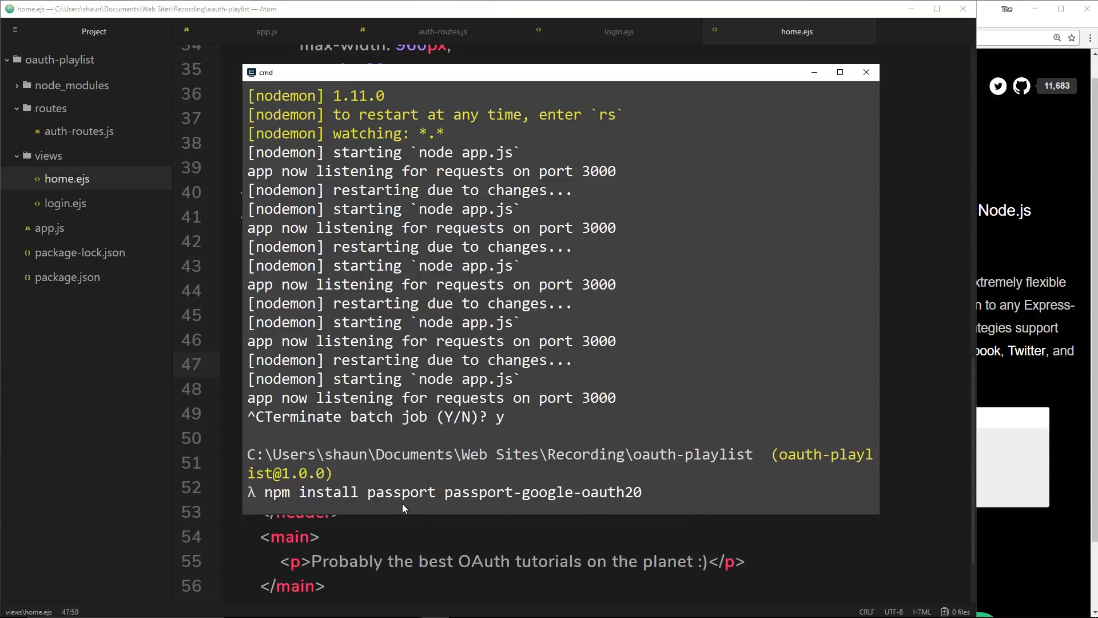
pyautogui.moveTo(596, 500)
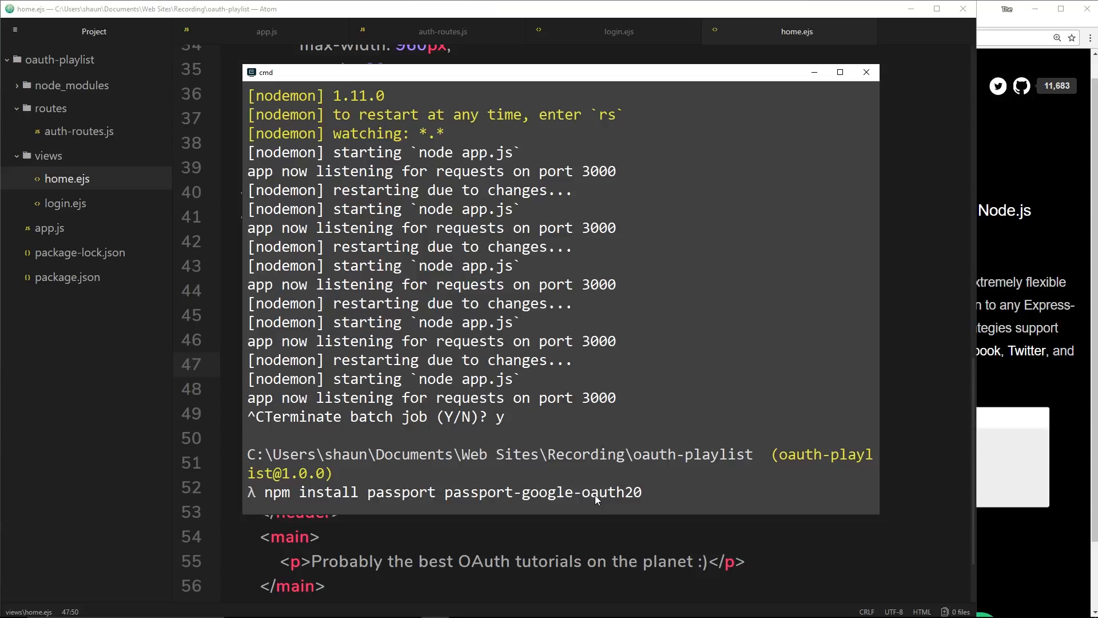
pyautogui.press('enter')
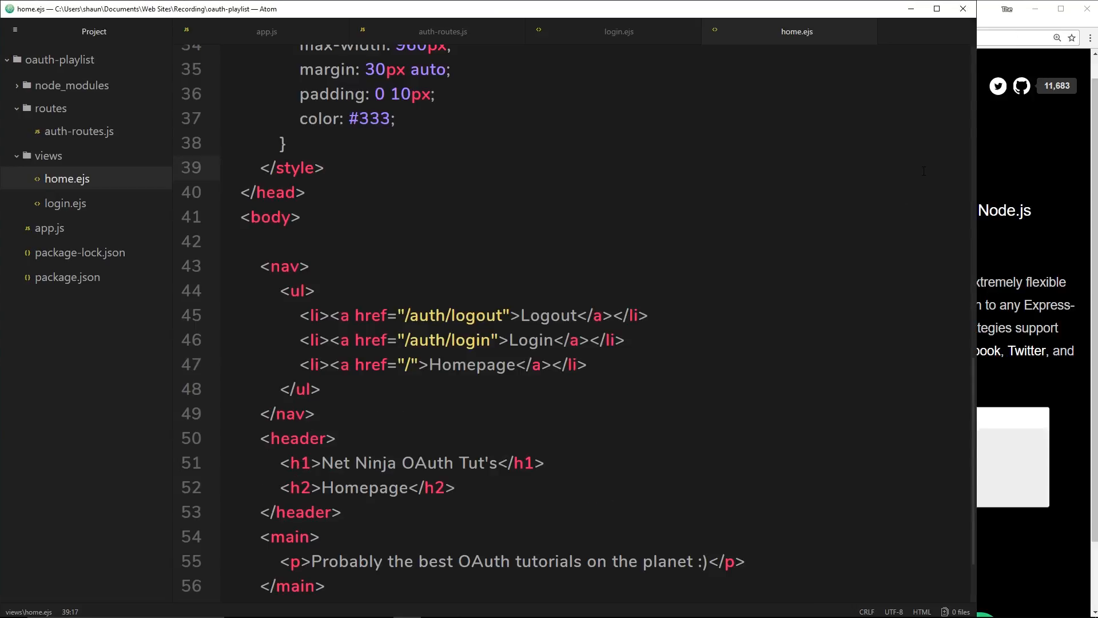
pyautogui.moveTo(40, 75)
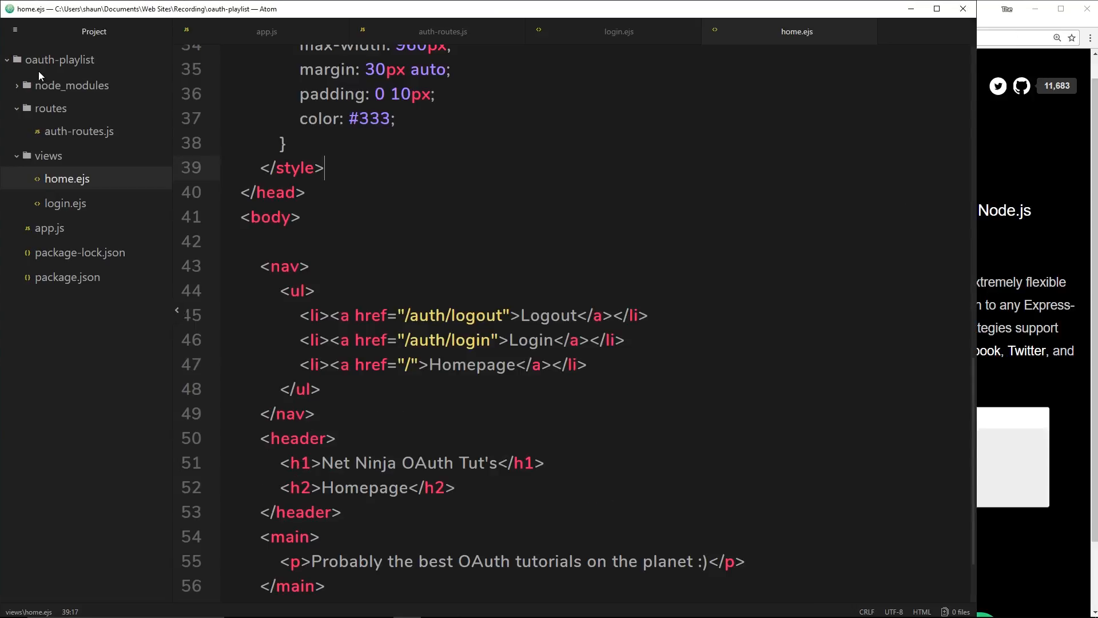
# Step: Create a new folder named 'config' in the Atom project root
pyautogui.rightClick(59, 59)
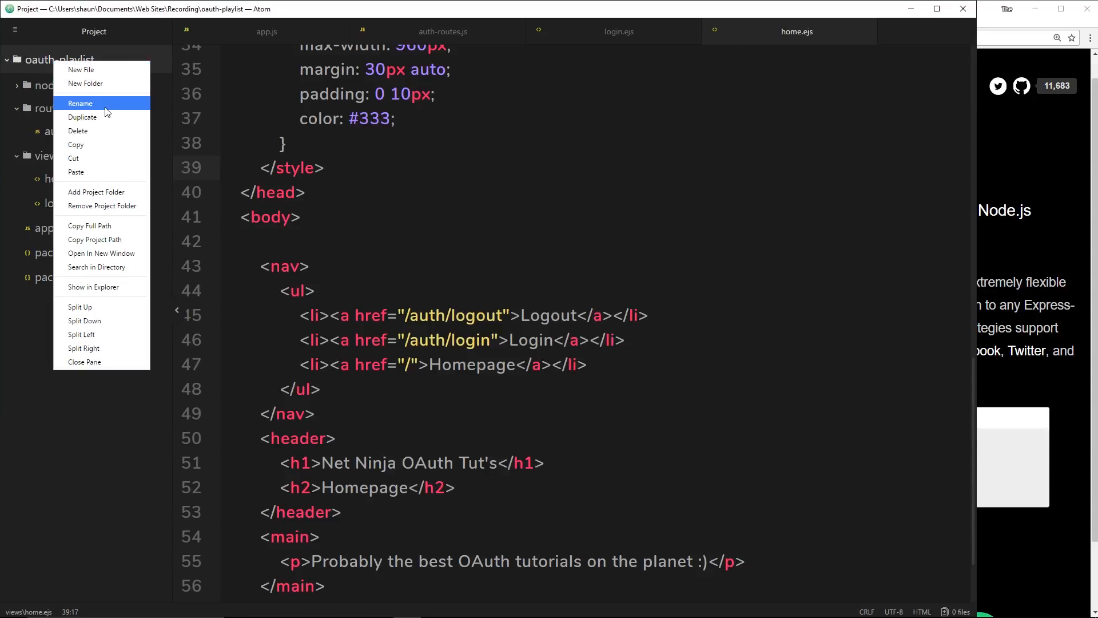
pyautogui.click(85, 84)
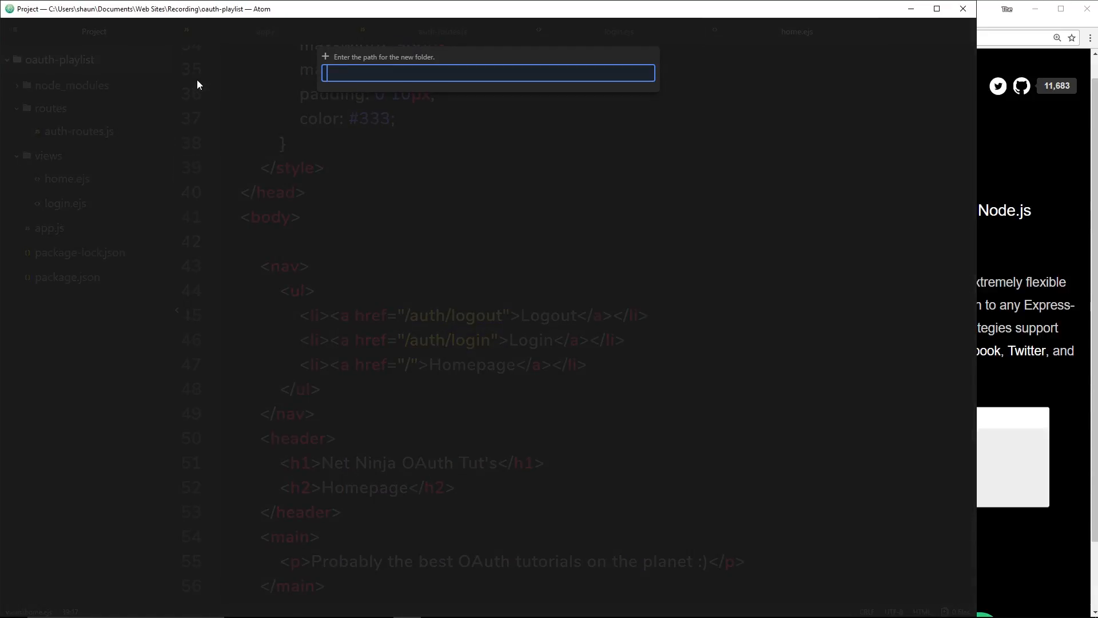
pyautogui.write('config')
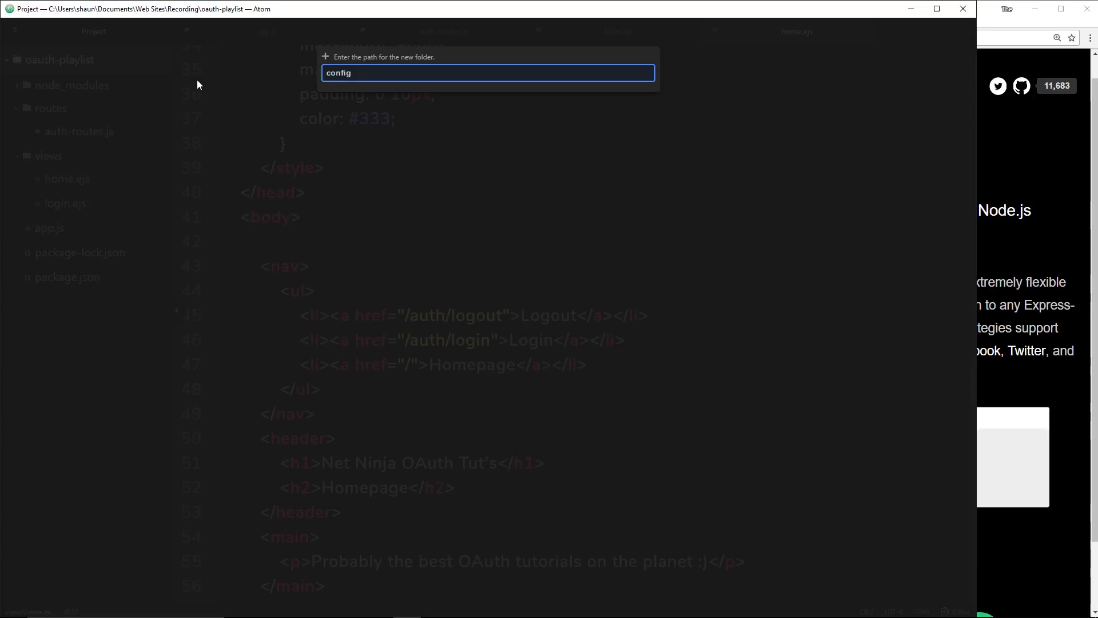
pyautogui.press('enter')
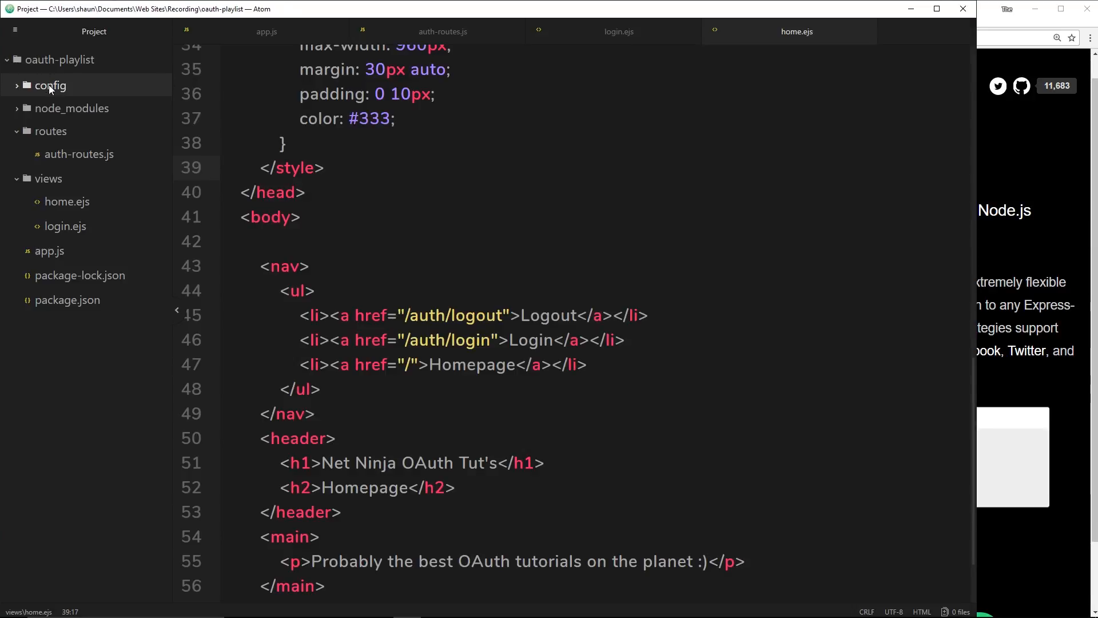
# Step: Create a new file 'passport-setup.js' inside the config folder
pyautogui.rightClick(50, 85)
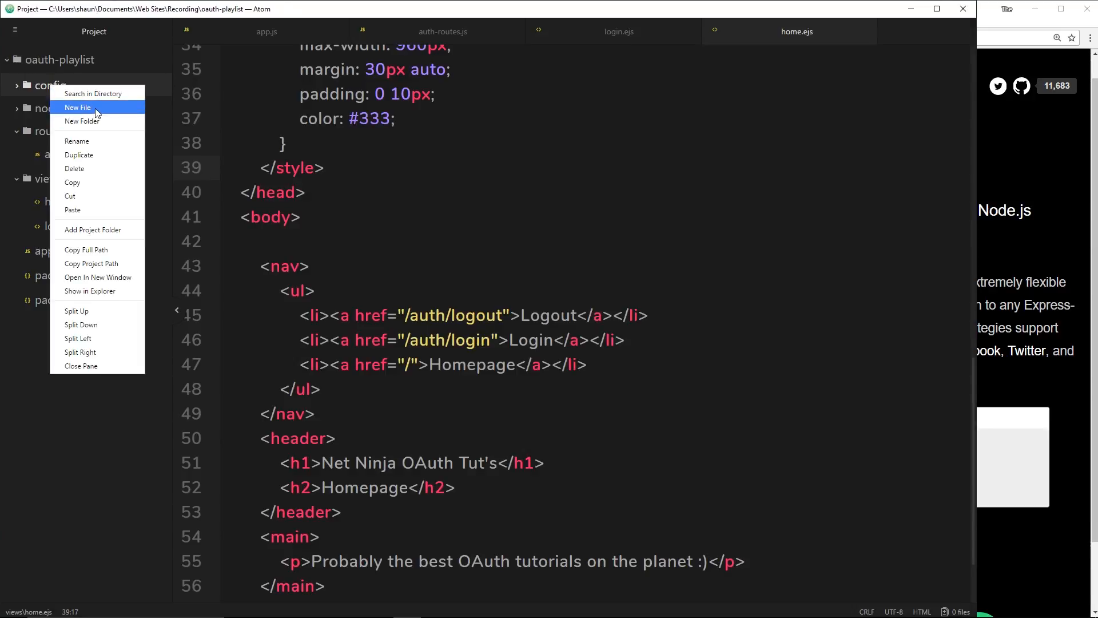
pyautogui.click(78, 107)
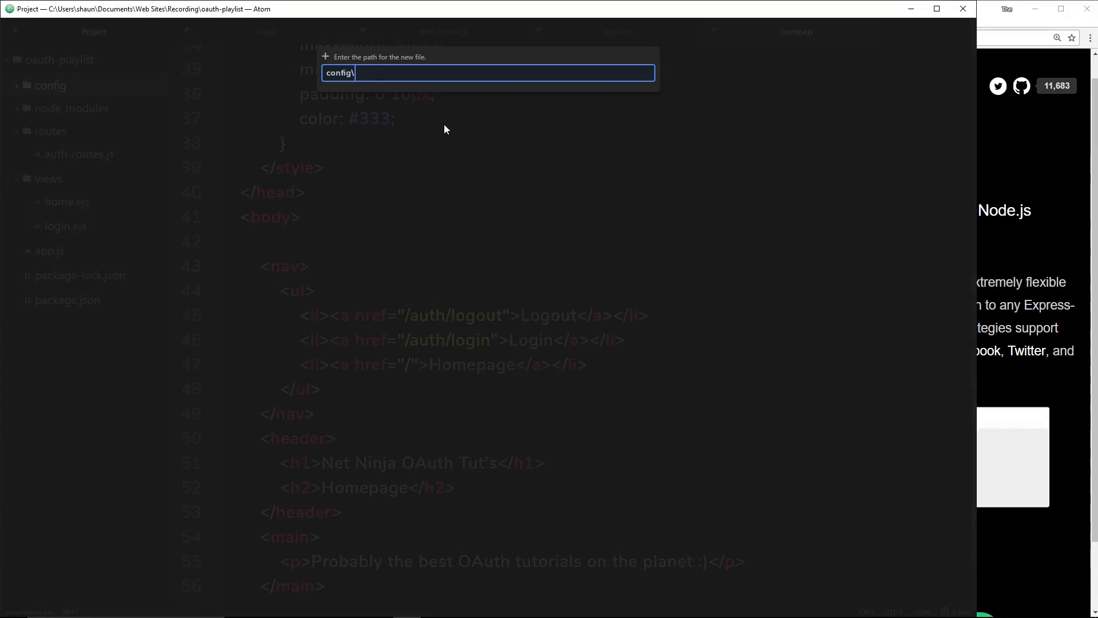
pyautogui.write('passport-se')
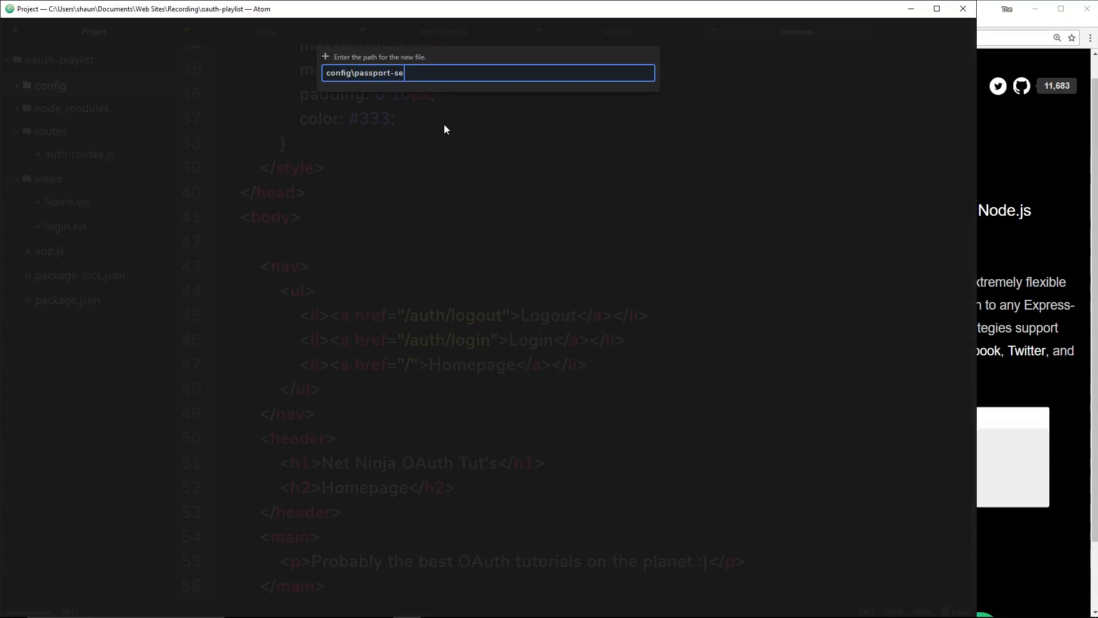
pyautogui.write('tup.js')
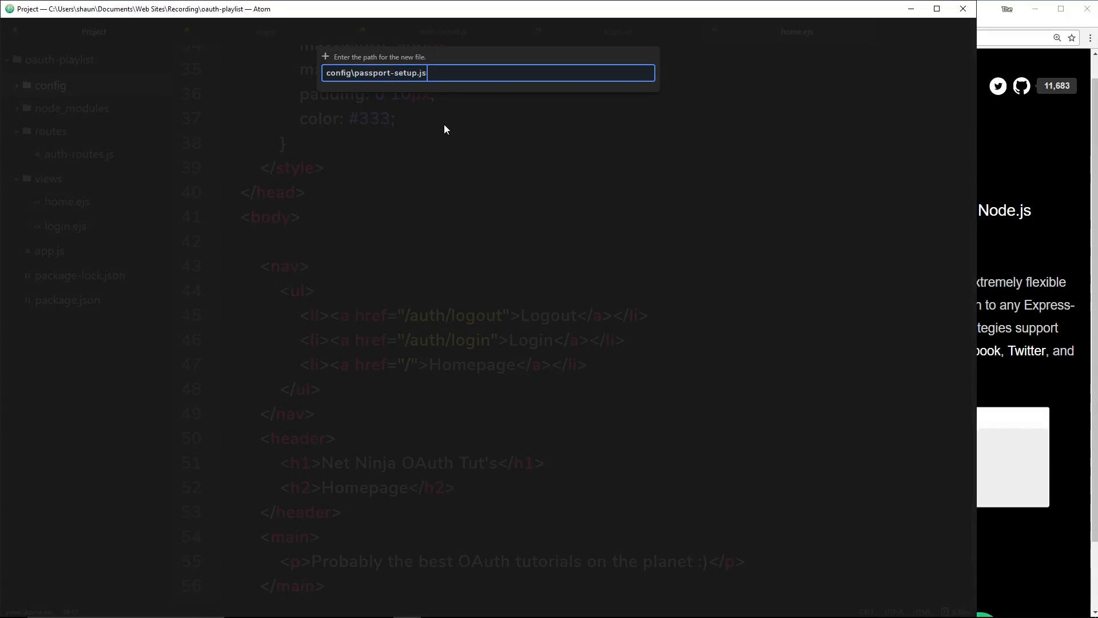
pyautogui.press('enter')
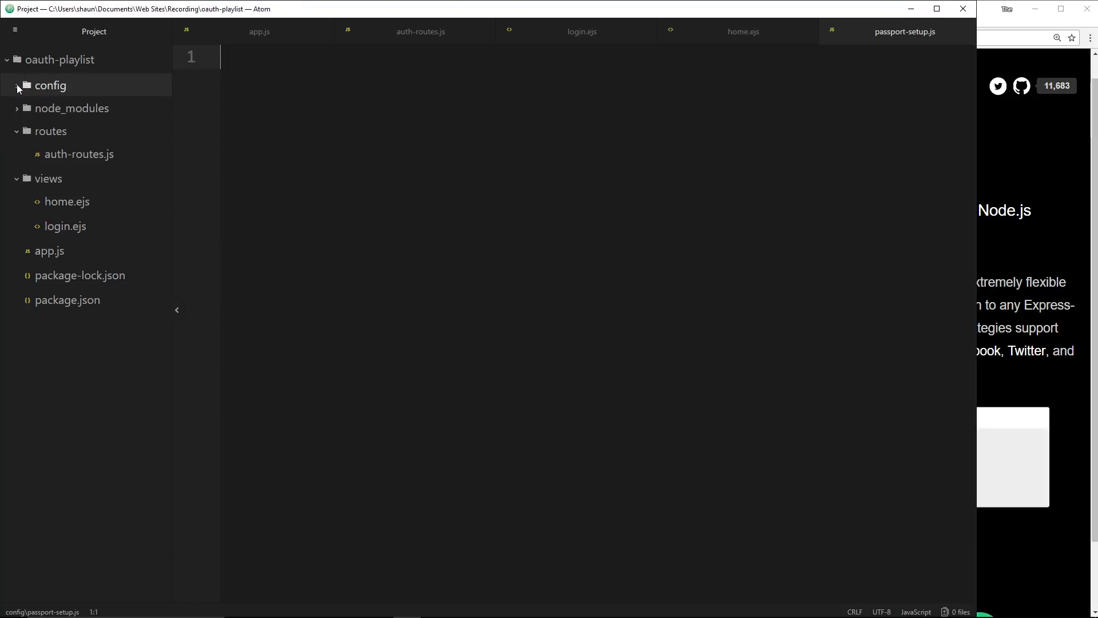
# Step: Expand config in the tree view to show passport-setup.js and focus its editor
pyautogui.click(51, 84)
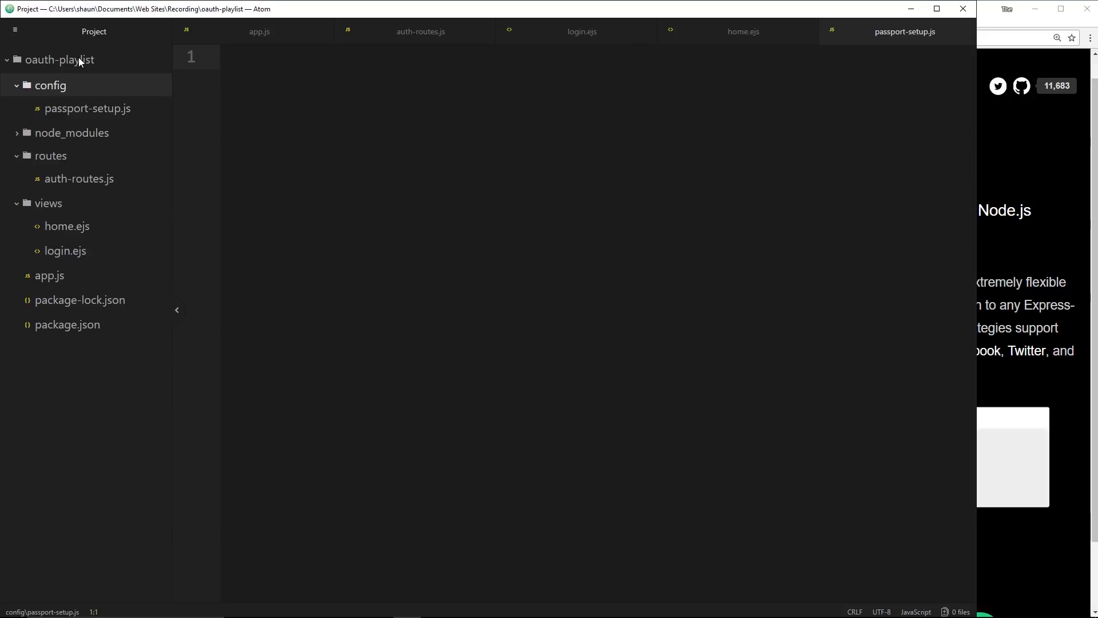
pyautogui.moveTo(70, 112)
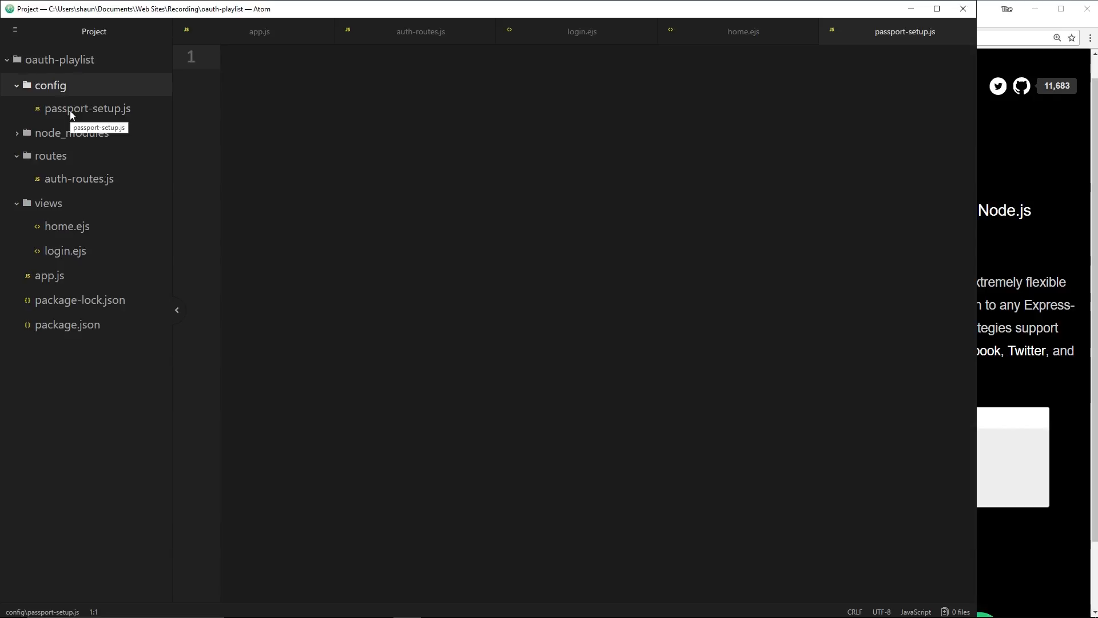
pyautogui.click(87, 108)
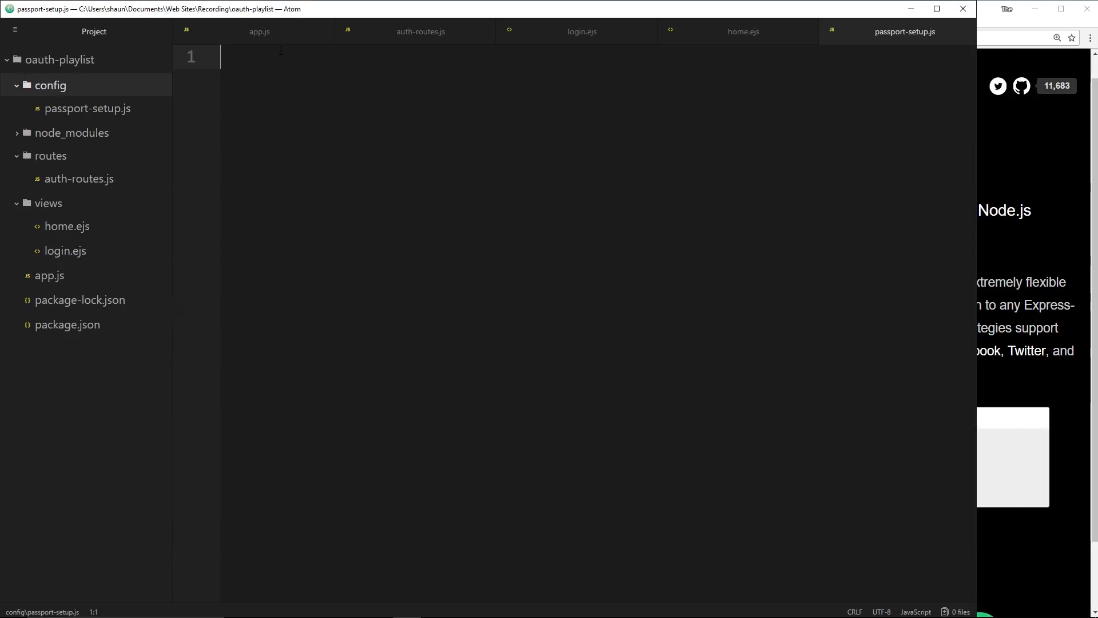
pyautogui.moveTo(398, 116)
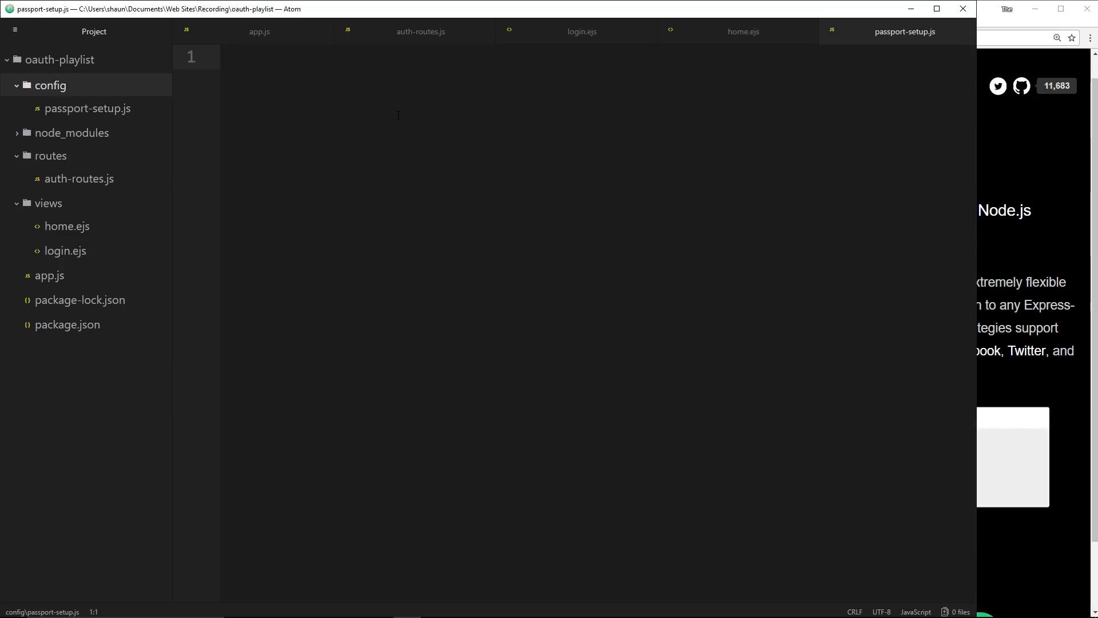
# Step: Write const passport = require('passport'); on the first line
pyautogui.write('const')
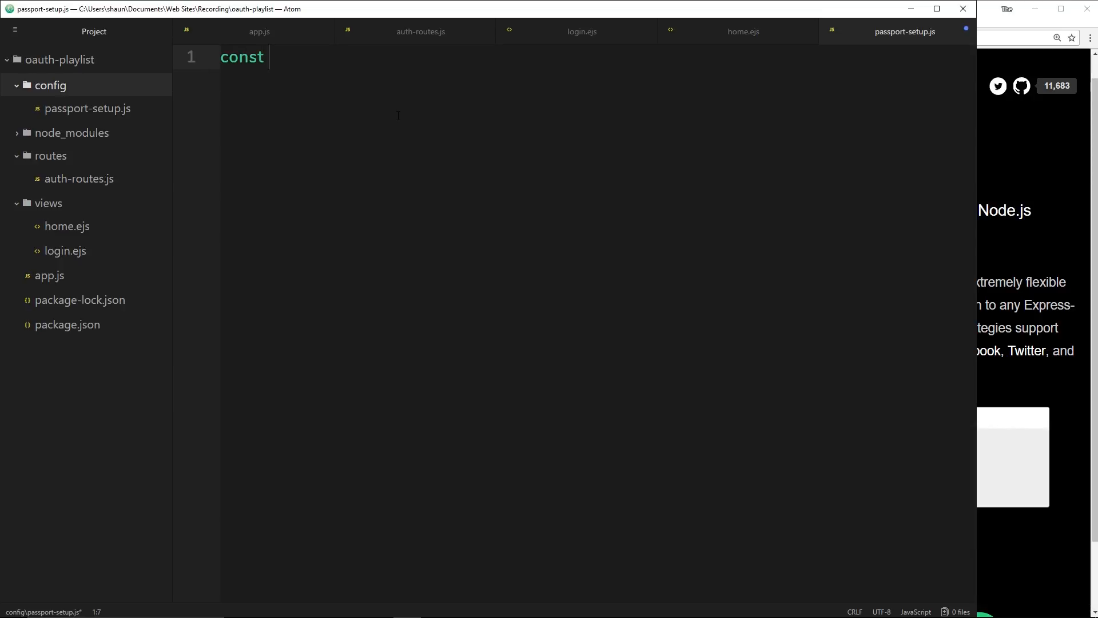
pyautogui.write('passport')
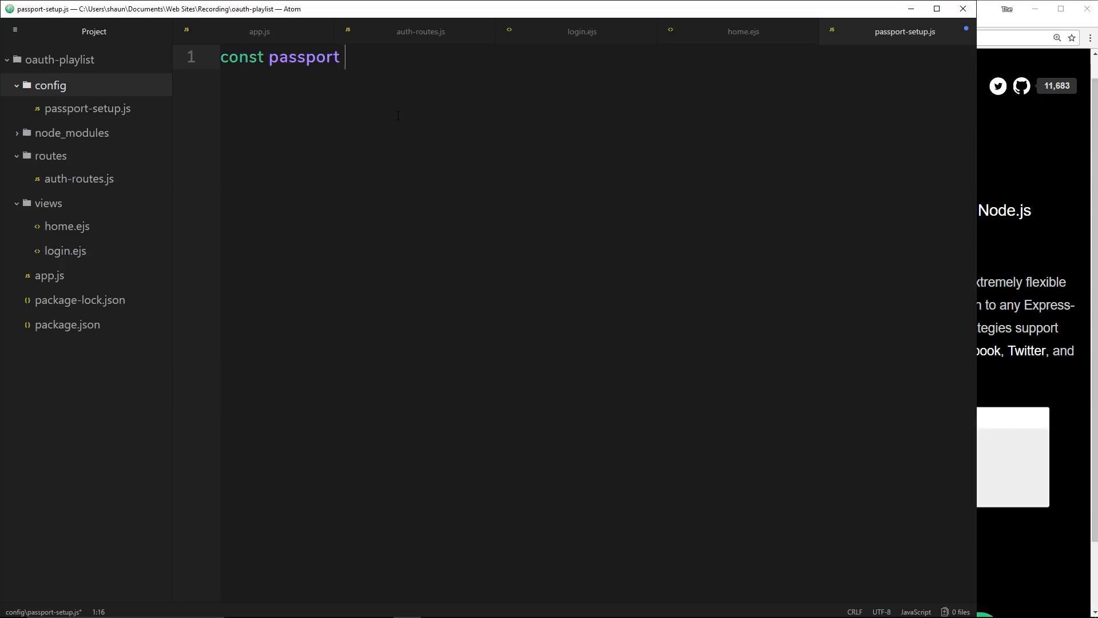
pyautogui.write("= require('passpor")
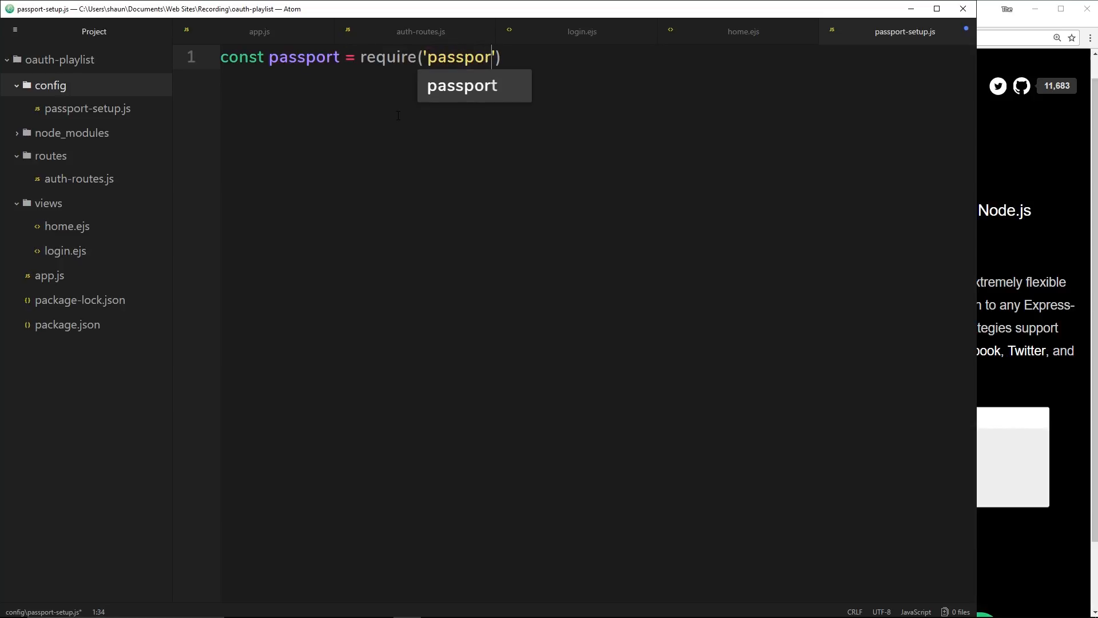
pyautogui.write("t');")
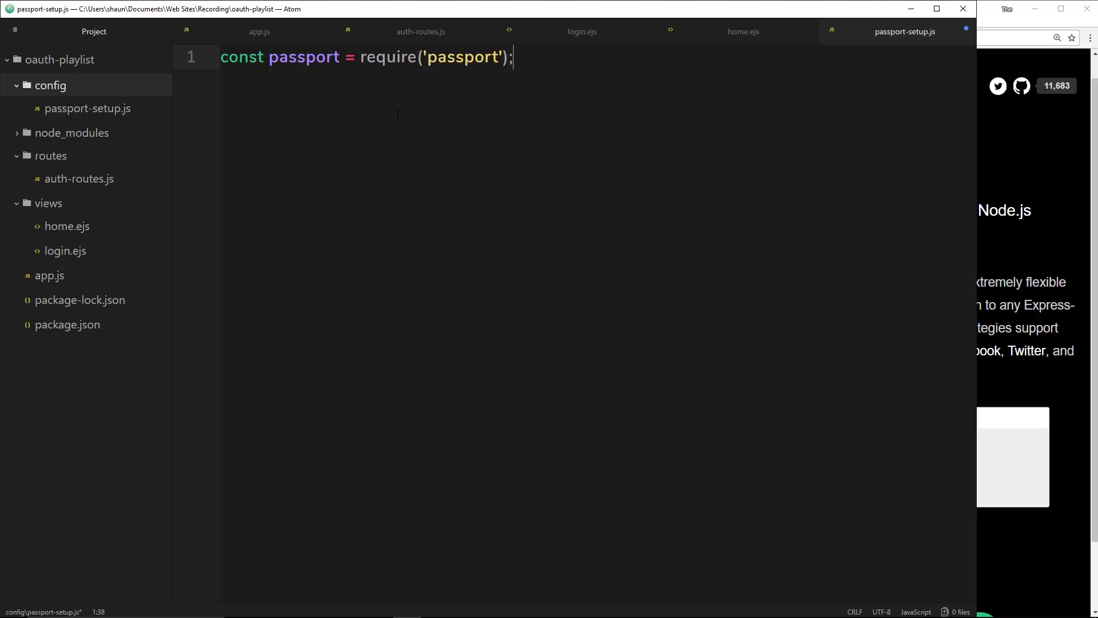
pyautogui.press('enter')
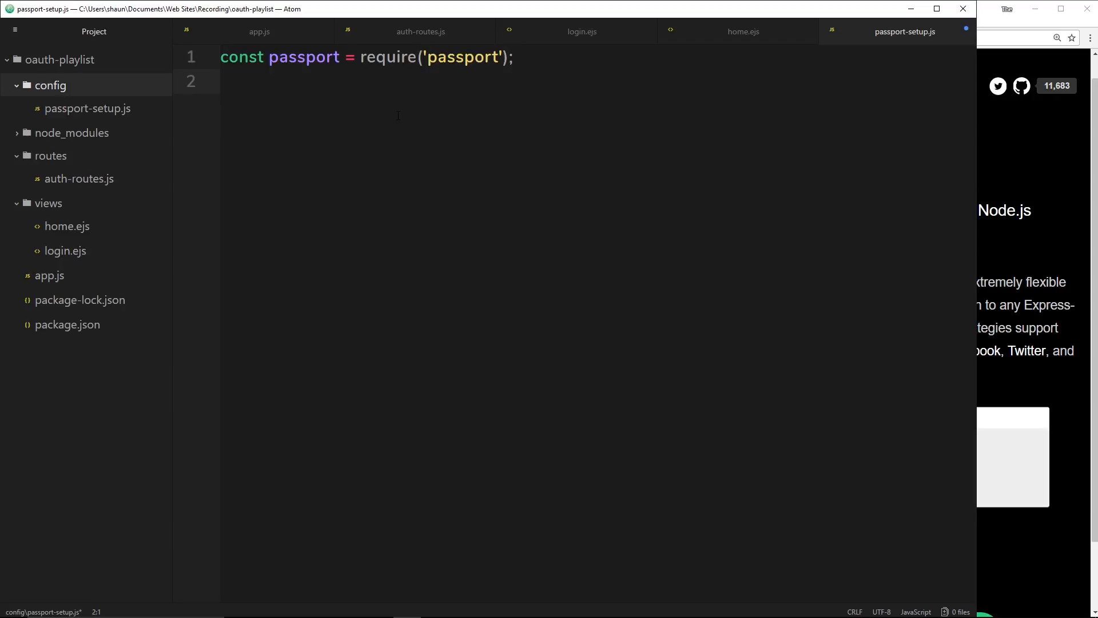
# Step: Add const GoogleStrategy = require('passport-google-oauth20'); using the require snippet
pyautogui.write('const')
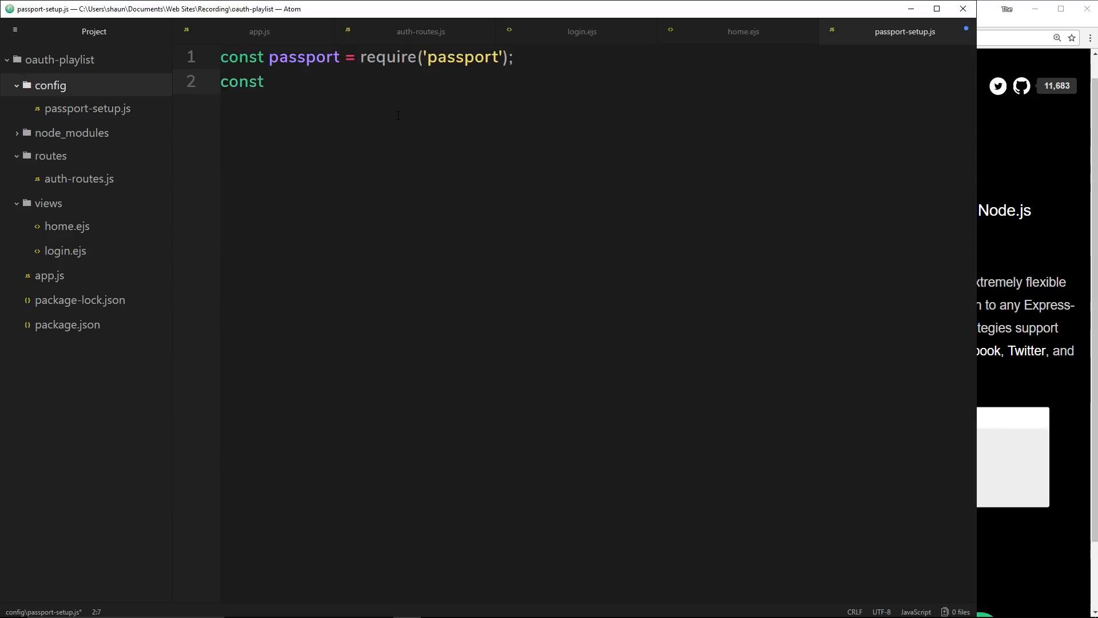
pyautogui.write('GoogleSt')
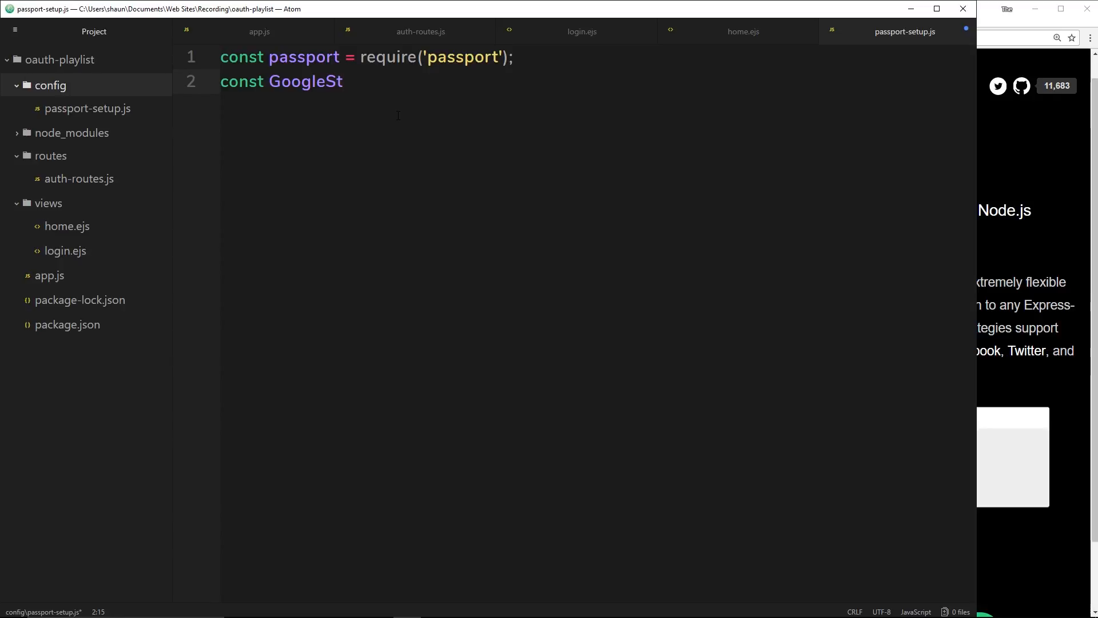
pyautogui.write('rategy = re')
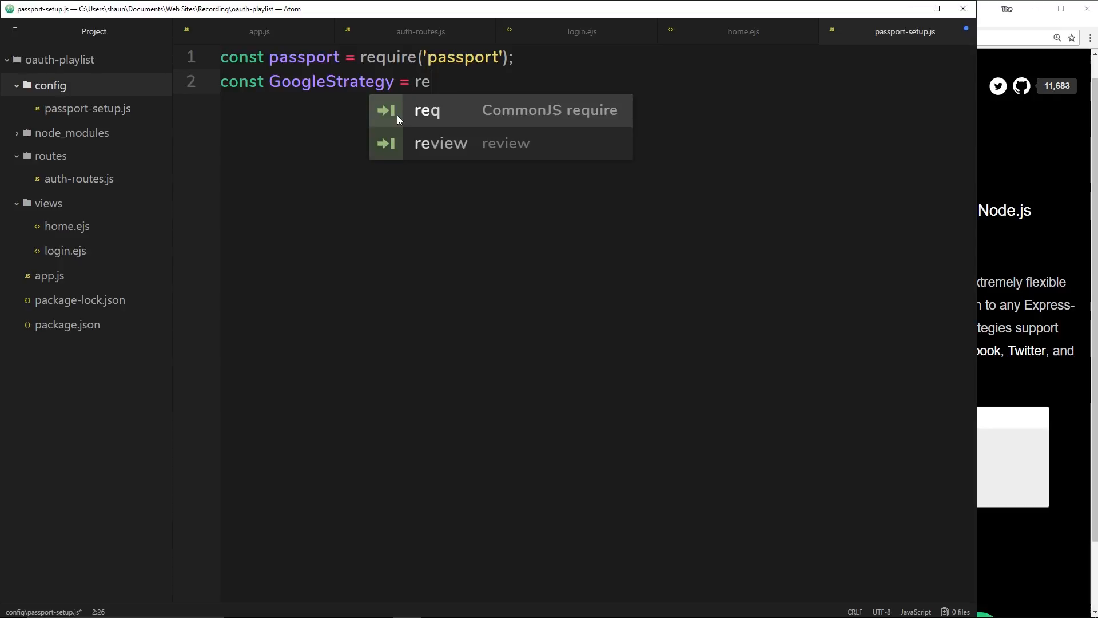
pyautogui.press('Tab')
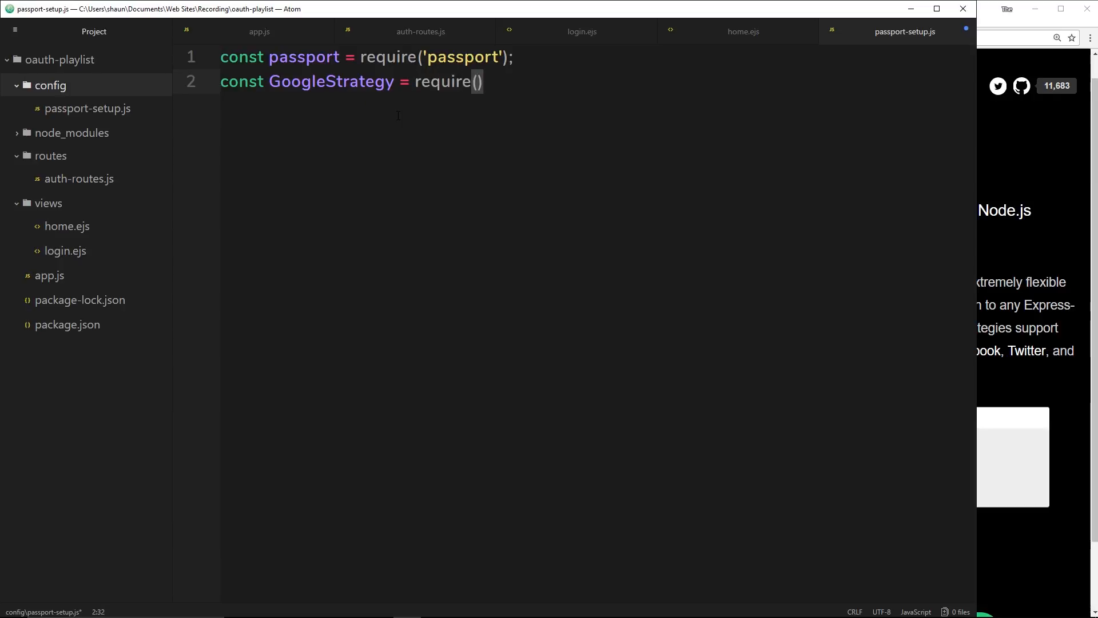
pyautogui.write("passpor'")
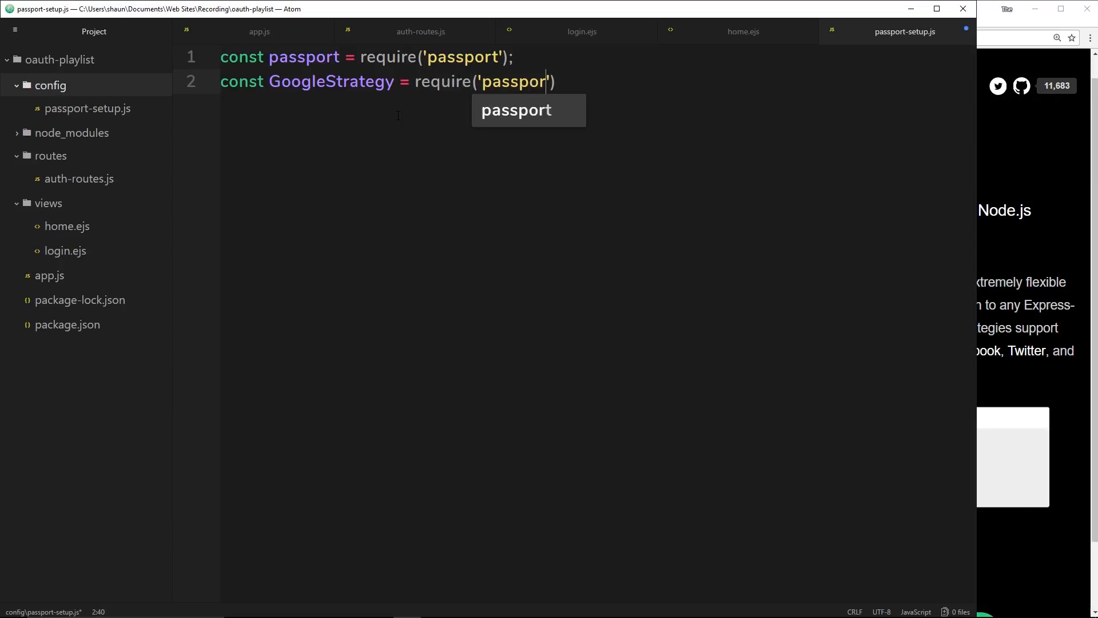
pyautogui.write('-googl')
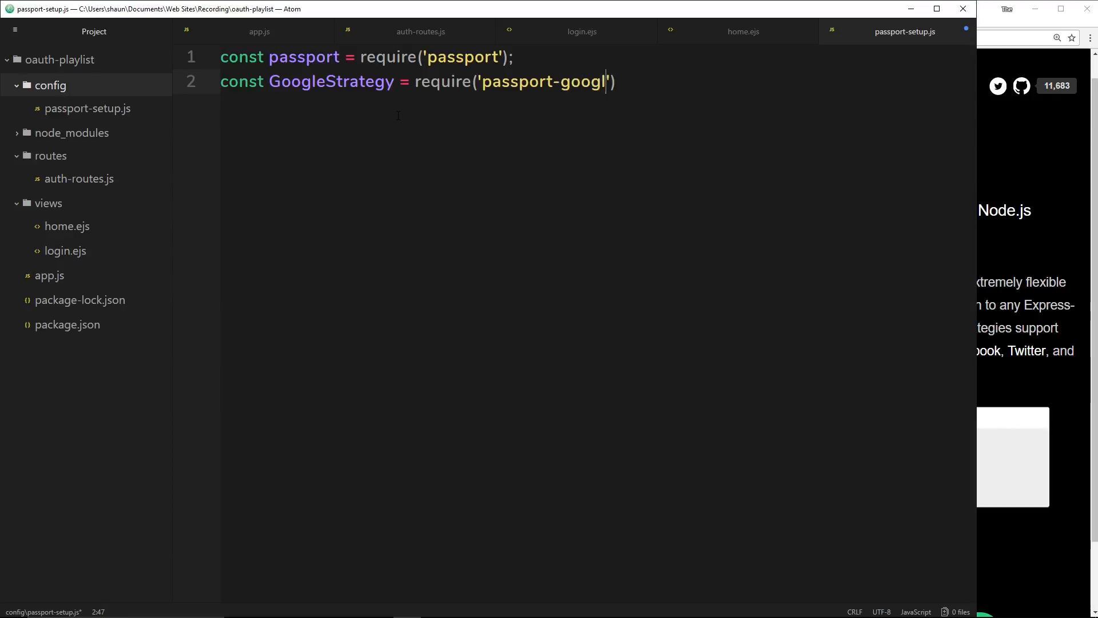
pyautogui.write('e-oauth')
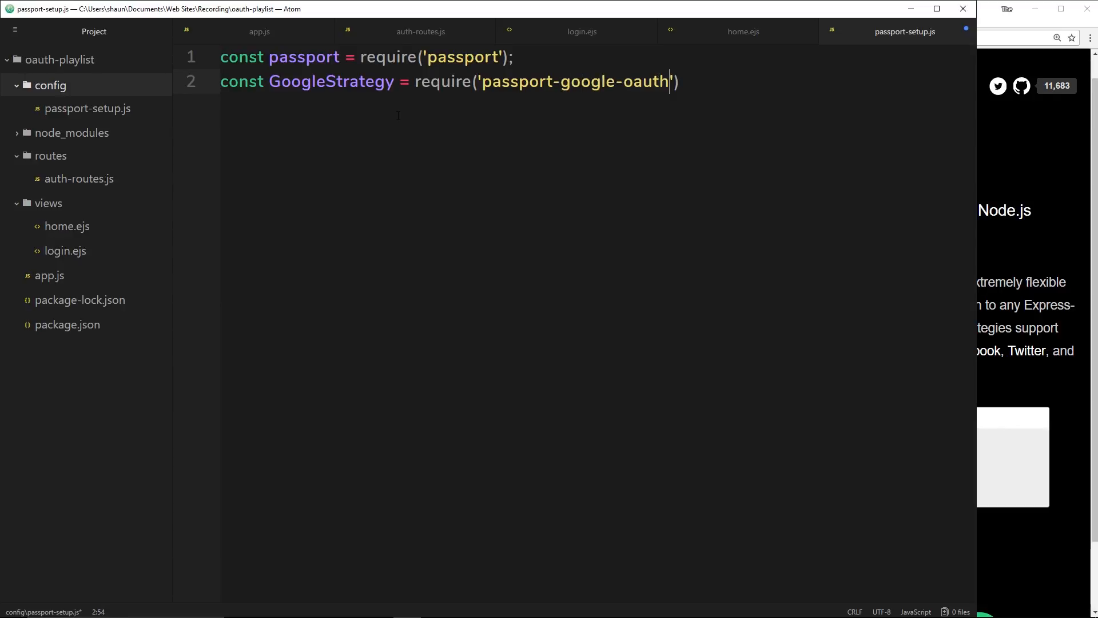
pyautogui.write('20')
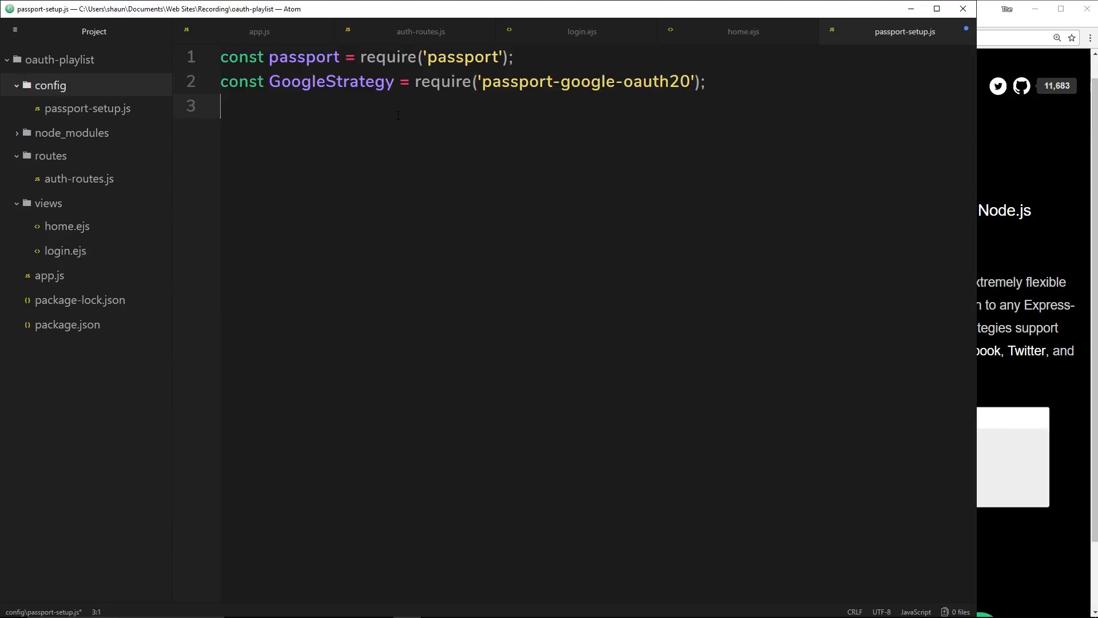
pyautogui.press('enter')
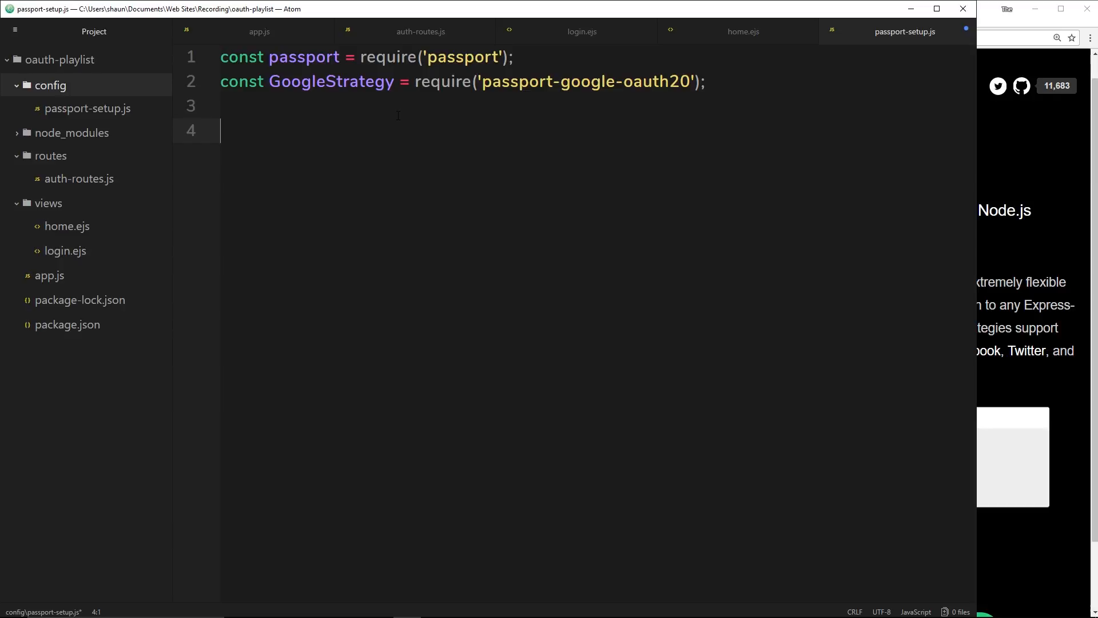
# Step: Start line 4 with passport.use()
pyautogui.write('pa')
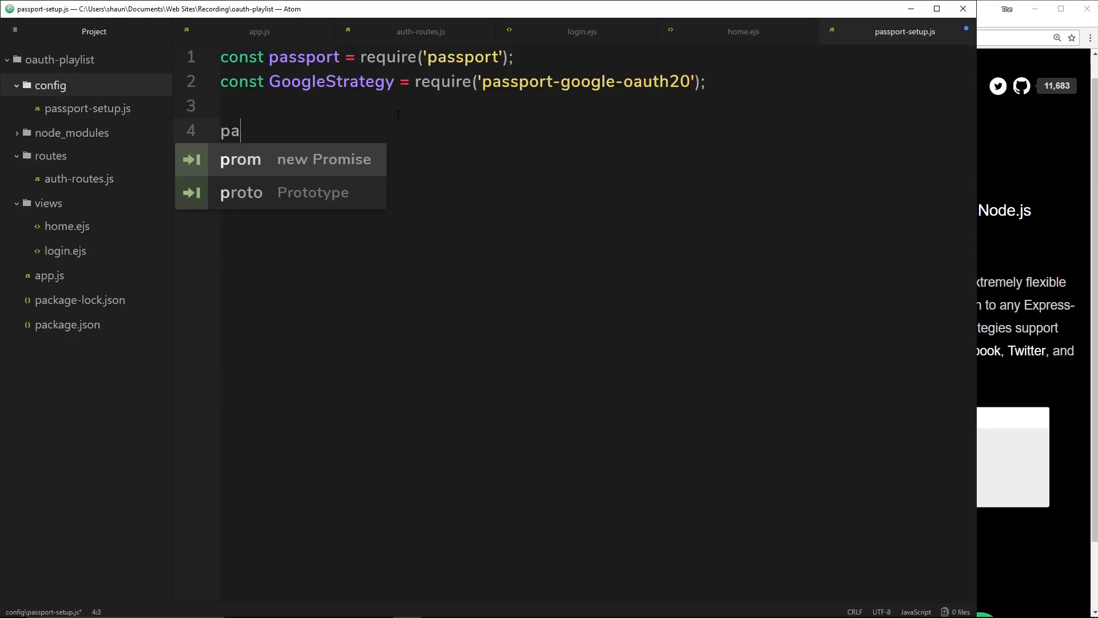
pyautogui.write('ssport')
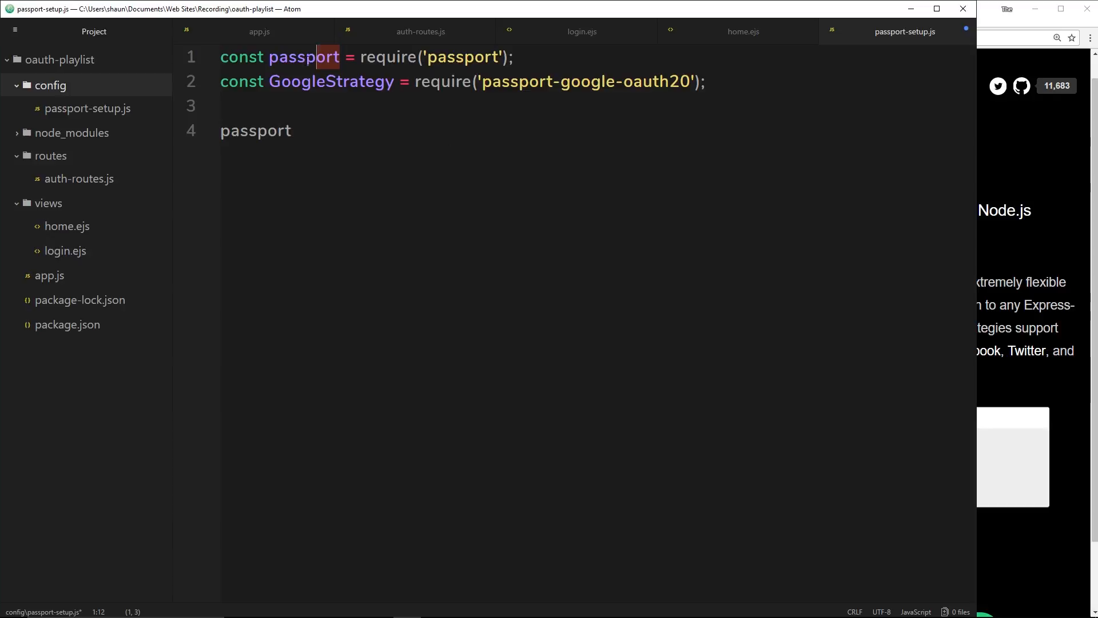
pyautogui.click(293, 131)
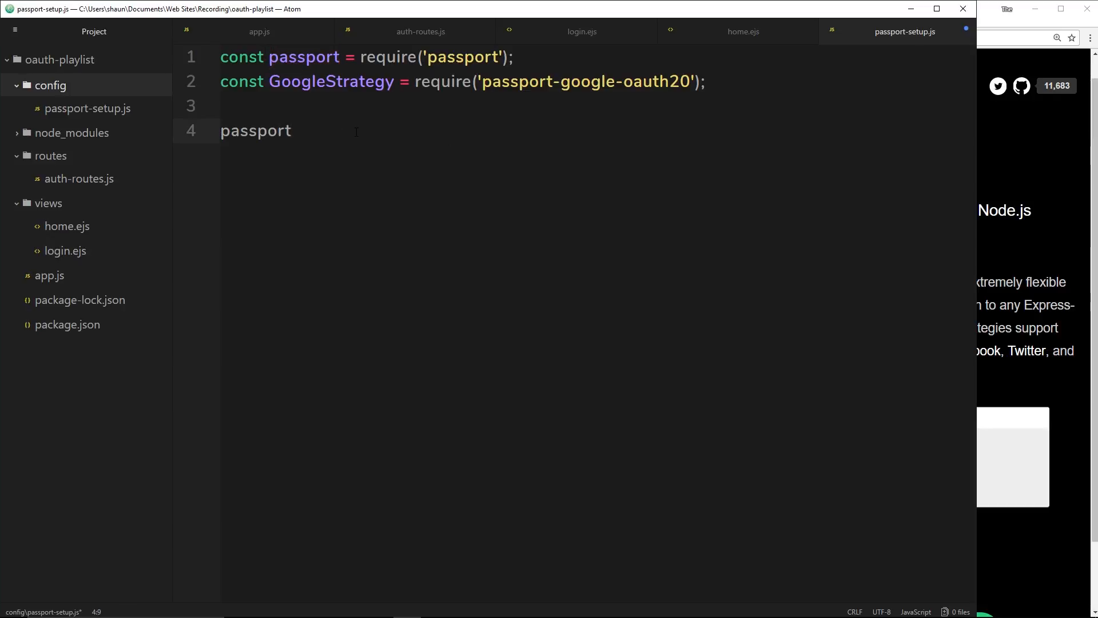
pyautogui.write('.use')
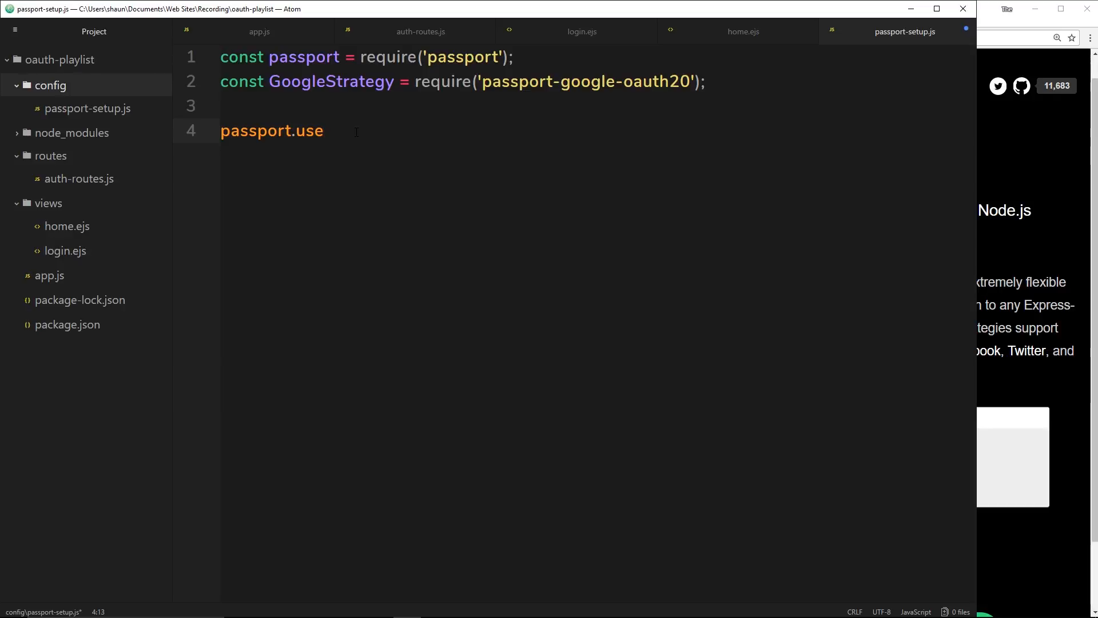
pyautogui.click(322, 131)
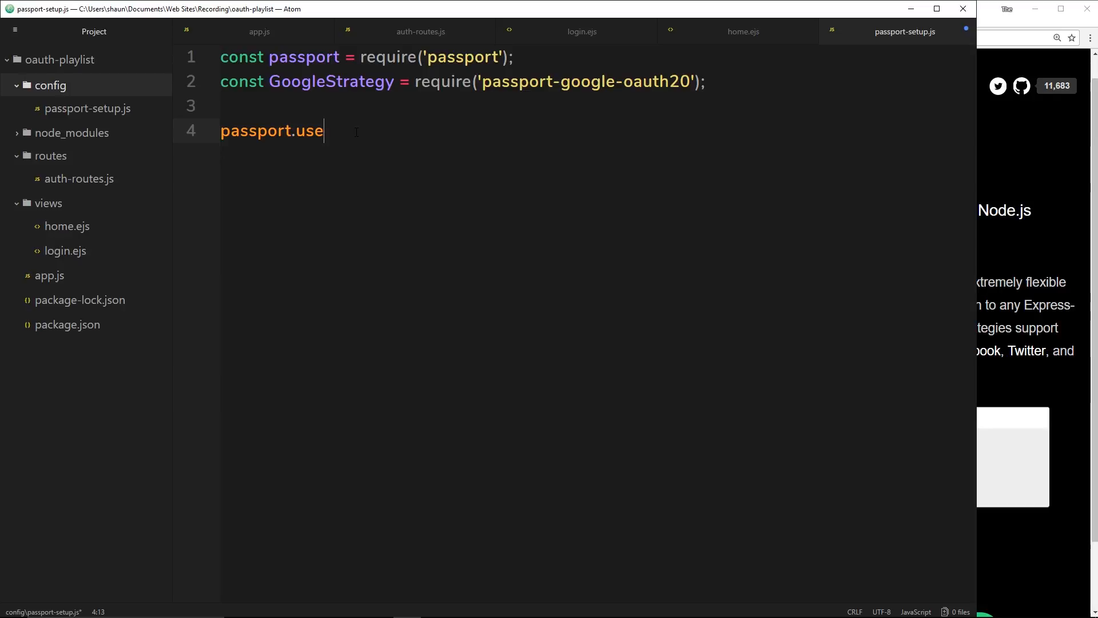
pyautogui.write('()')
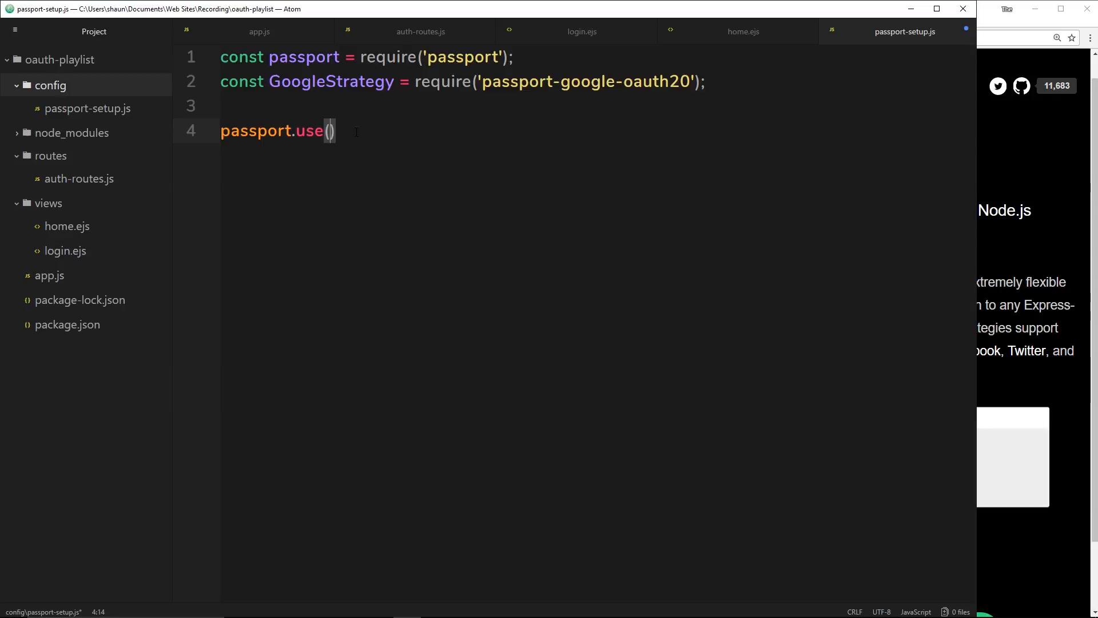
# Step: Pass new GoogleStrategy({ }) containing the comment '// options for the google strat'
pyautogui.write('new')
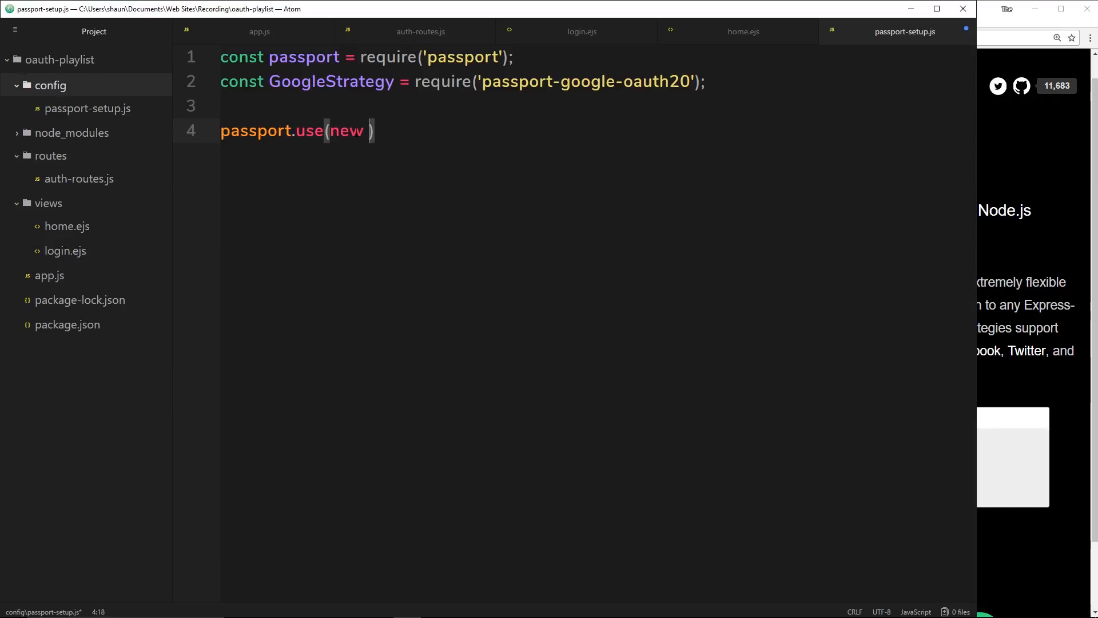
pyautogui.write('GoogleSt')
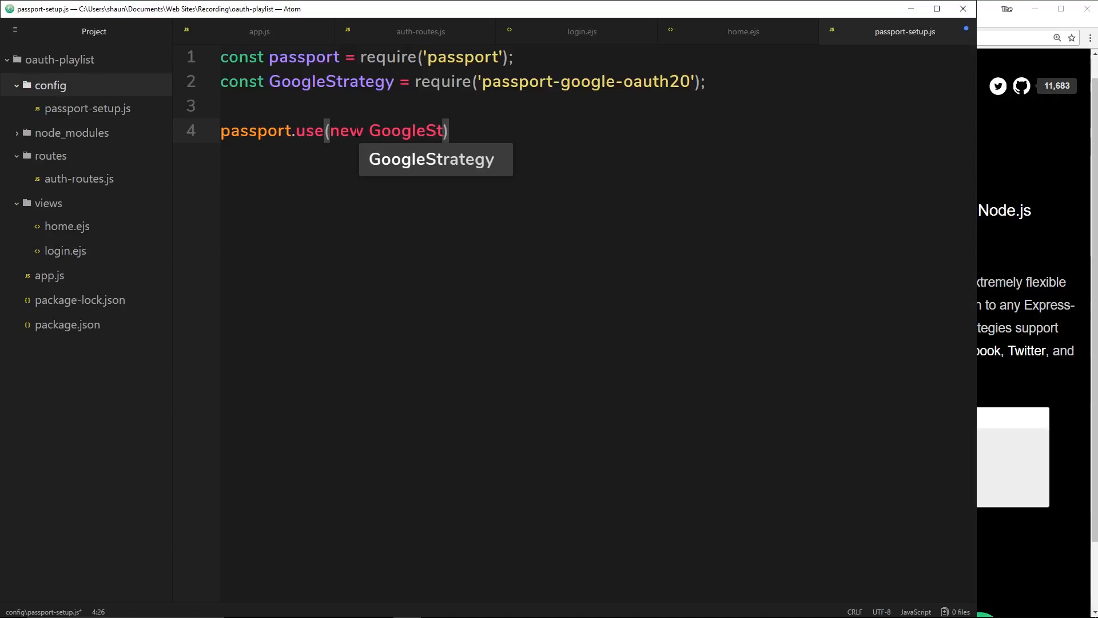
pyautogui.write('rategy({')
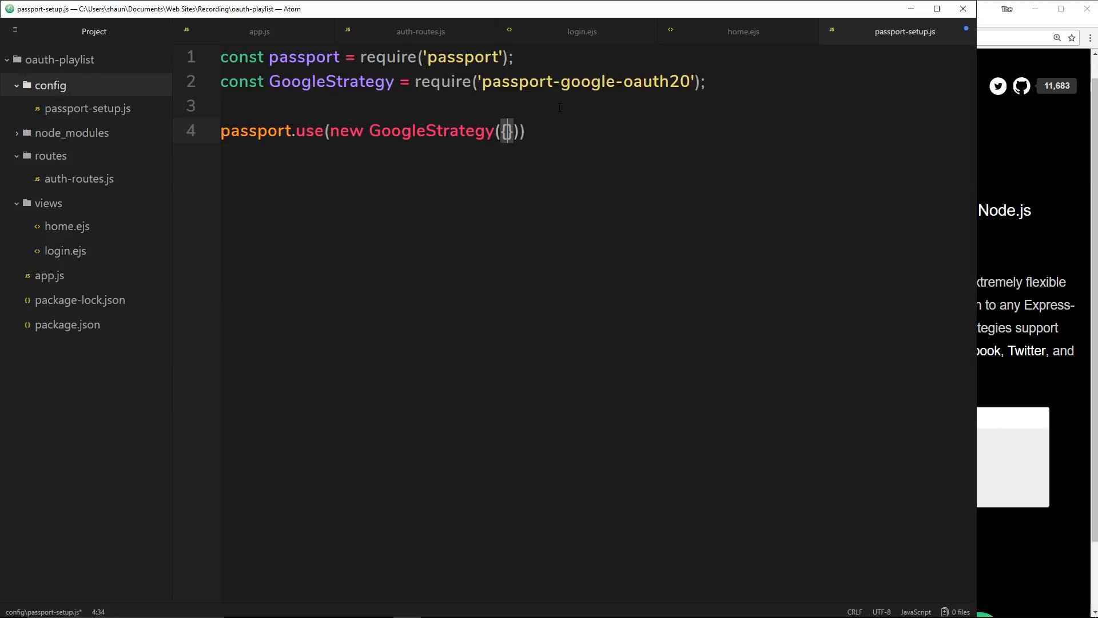
pyautogui.press('enter')
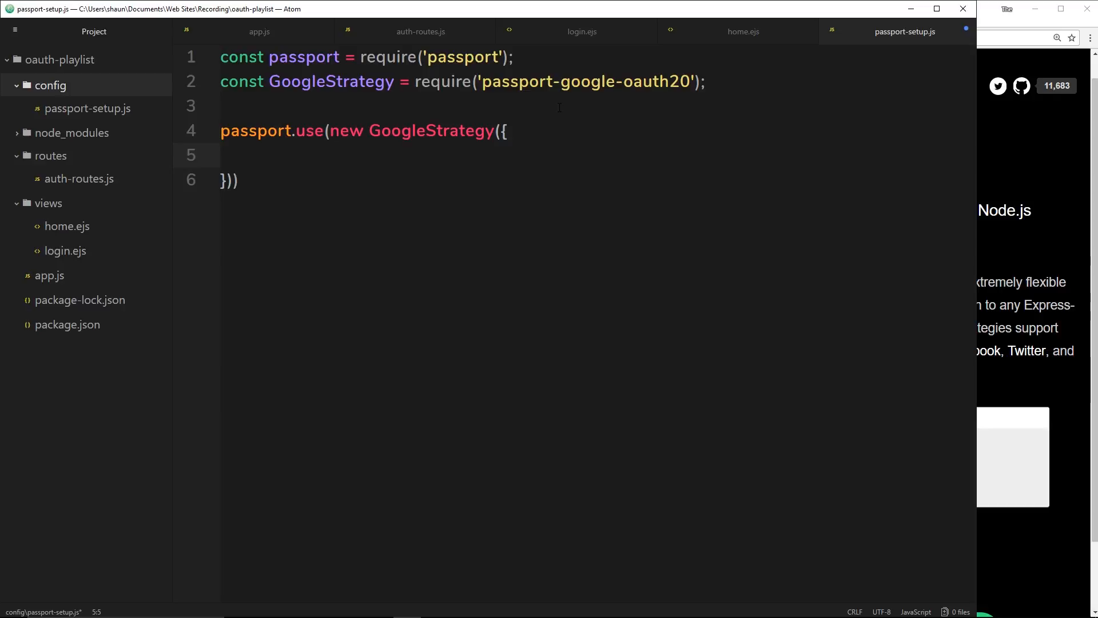
pyautogui.write('// op')
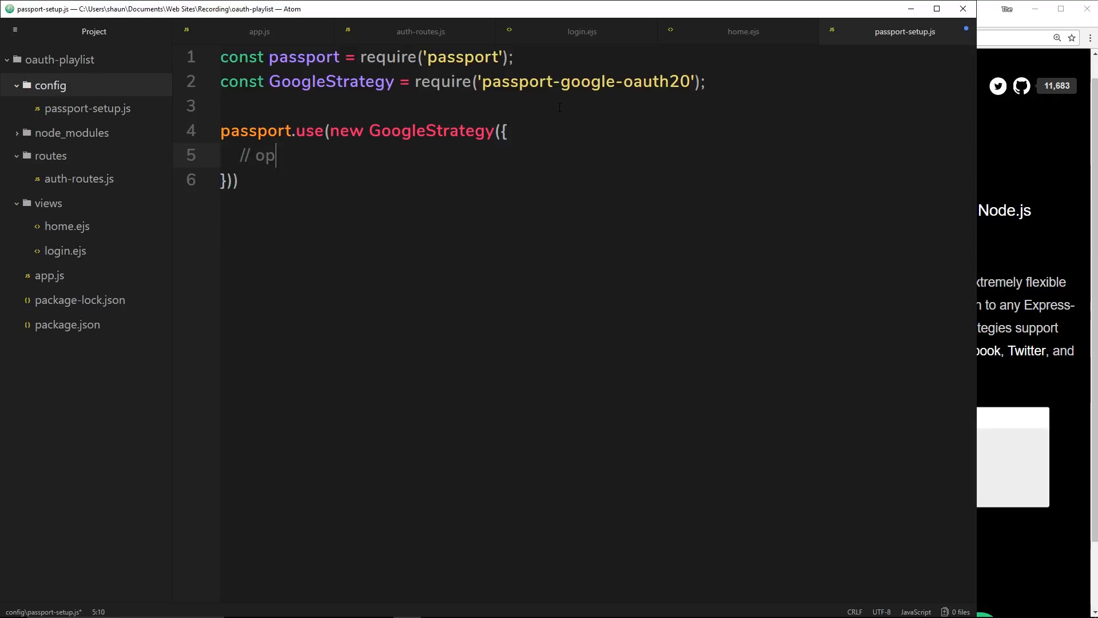
pyautogui.write('tions for the')
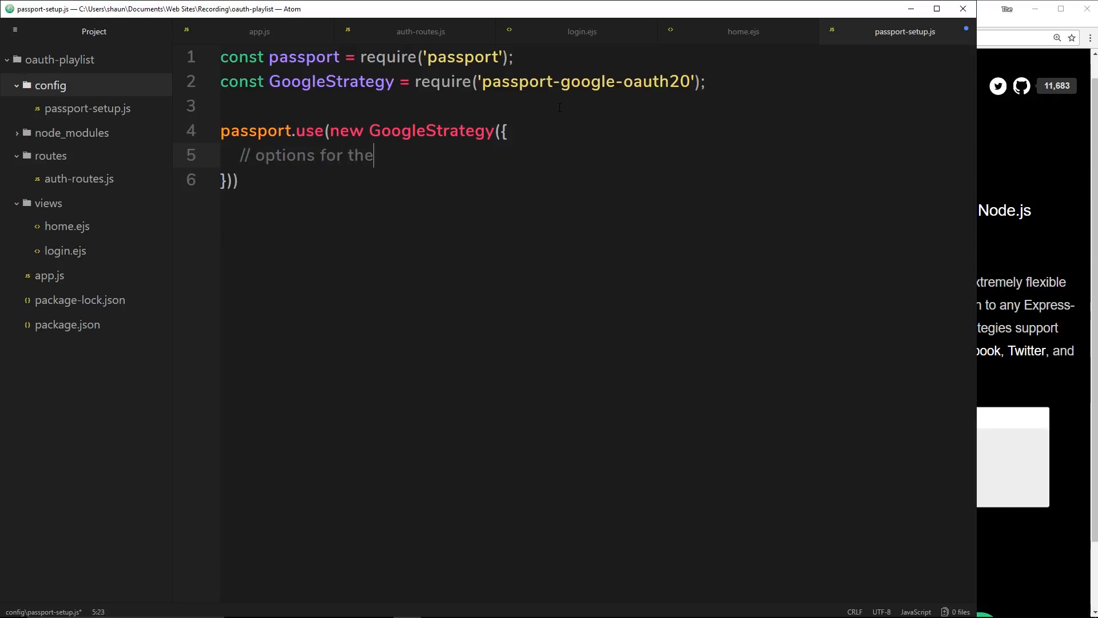
pyautogui.write('google strat')
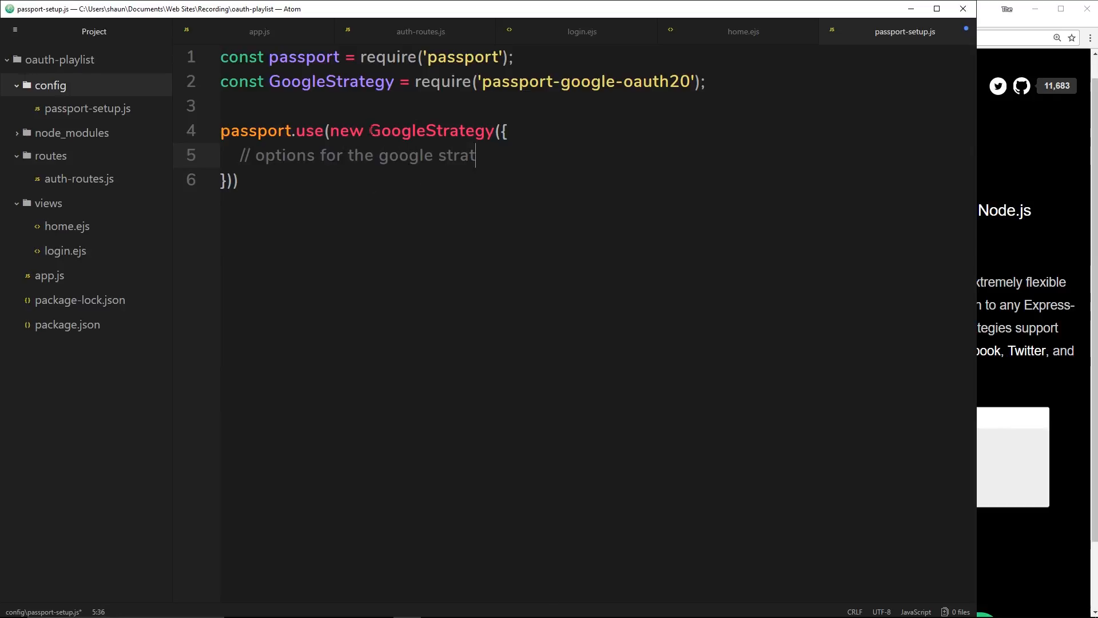
# Step: Add an () => { } callback after the options with '// passport callback function' inside
pyautogui.click(331, 131)
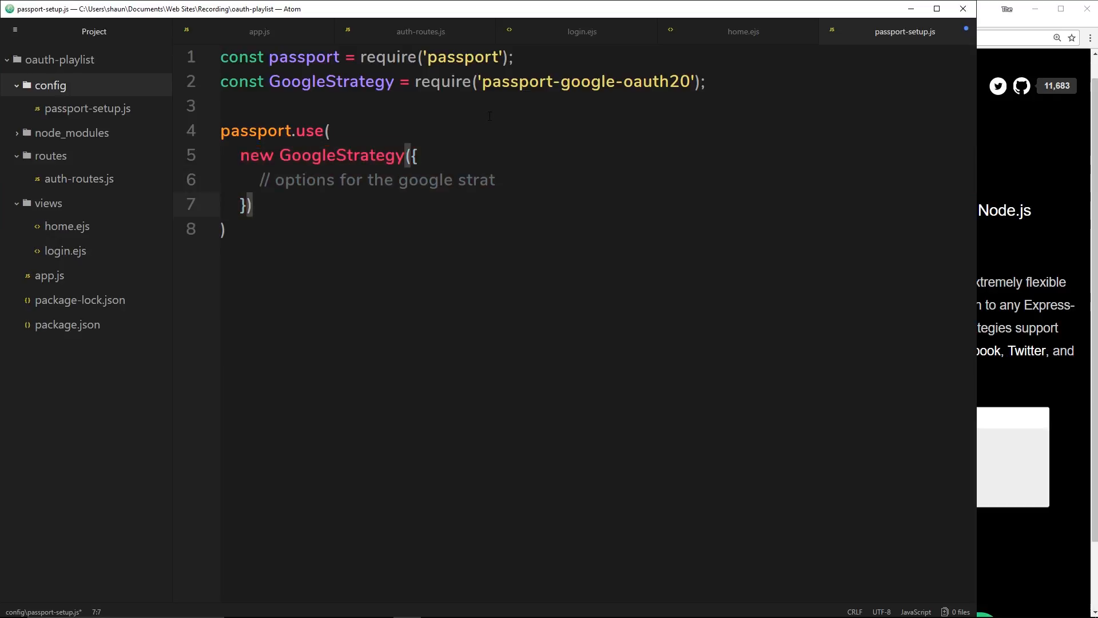
pyautogui.write(',')
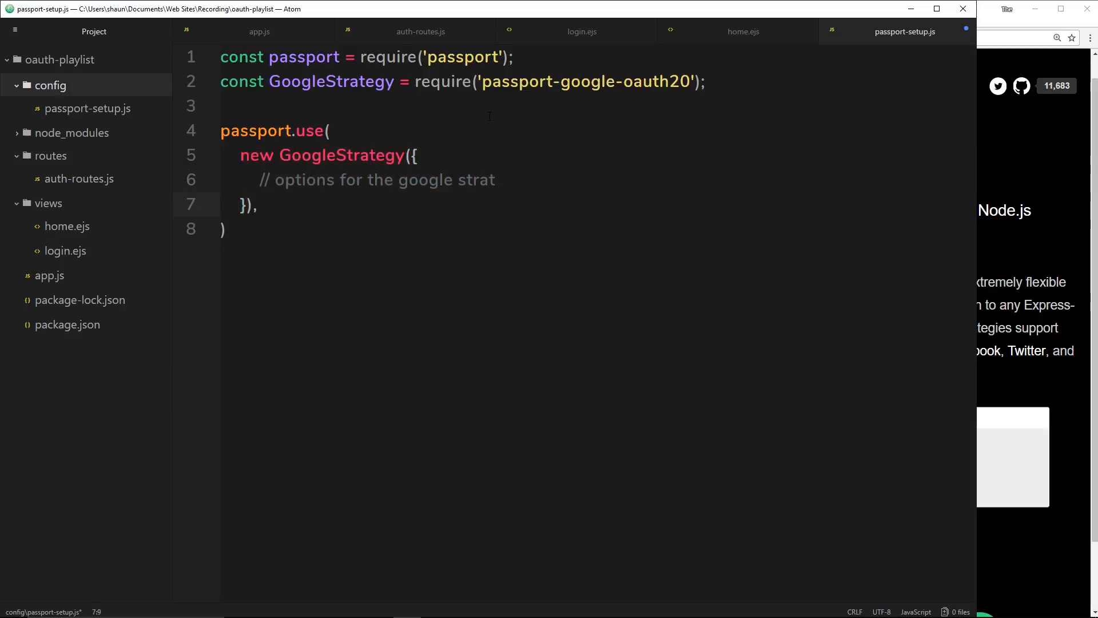
pyautogui.write('()')
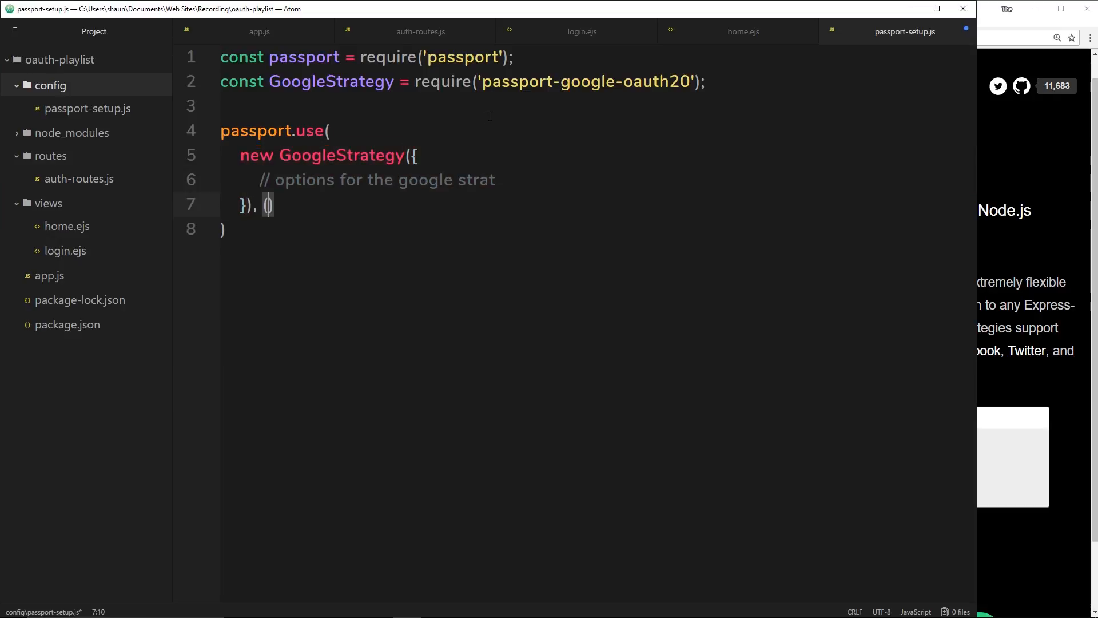
pyautogui.write('=')
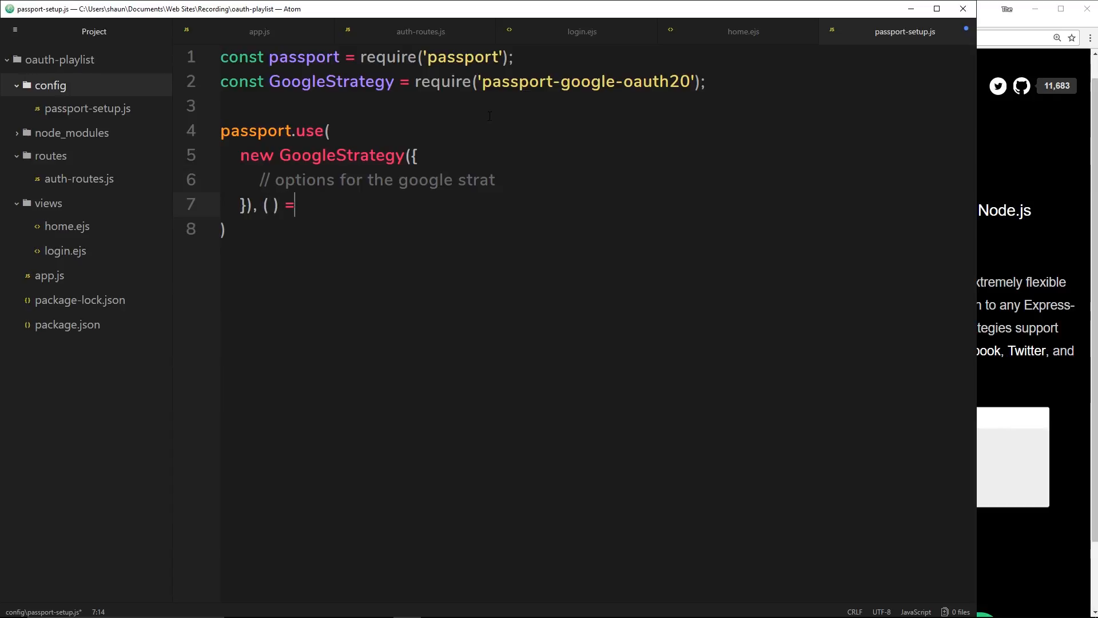
pyautogui.write('>')
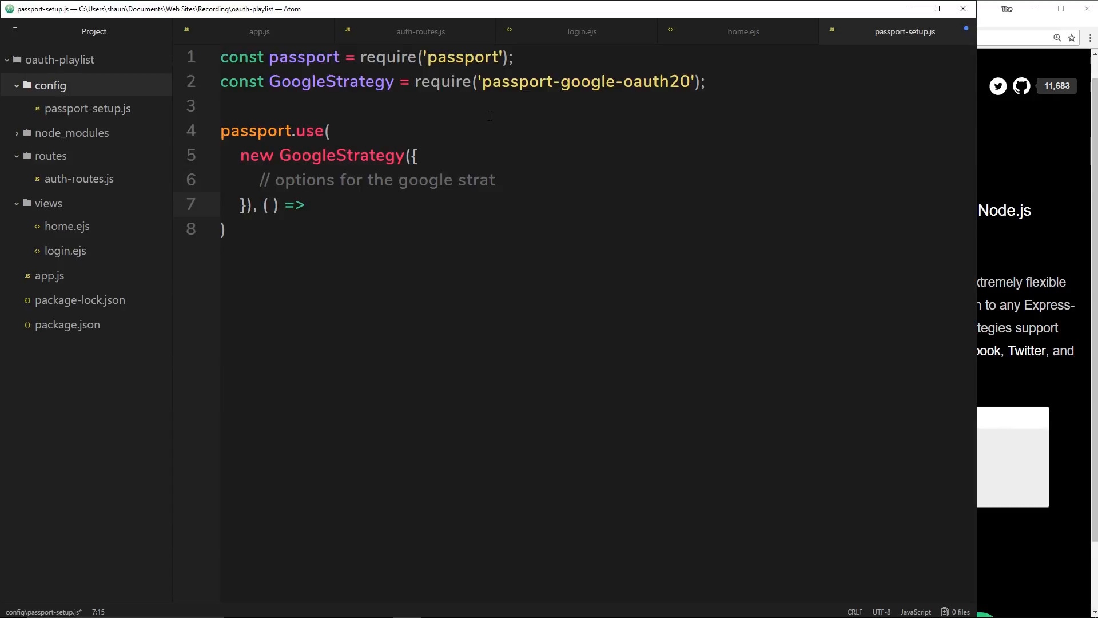
pyautogui.write('{')
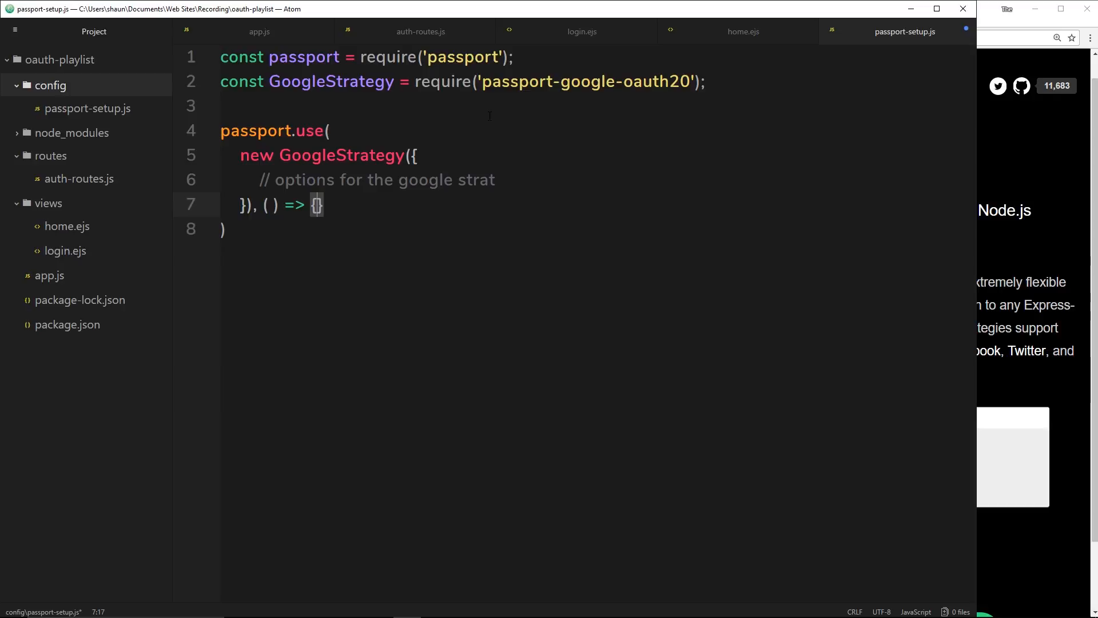
pyautogui.press('enter')
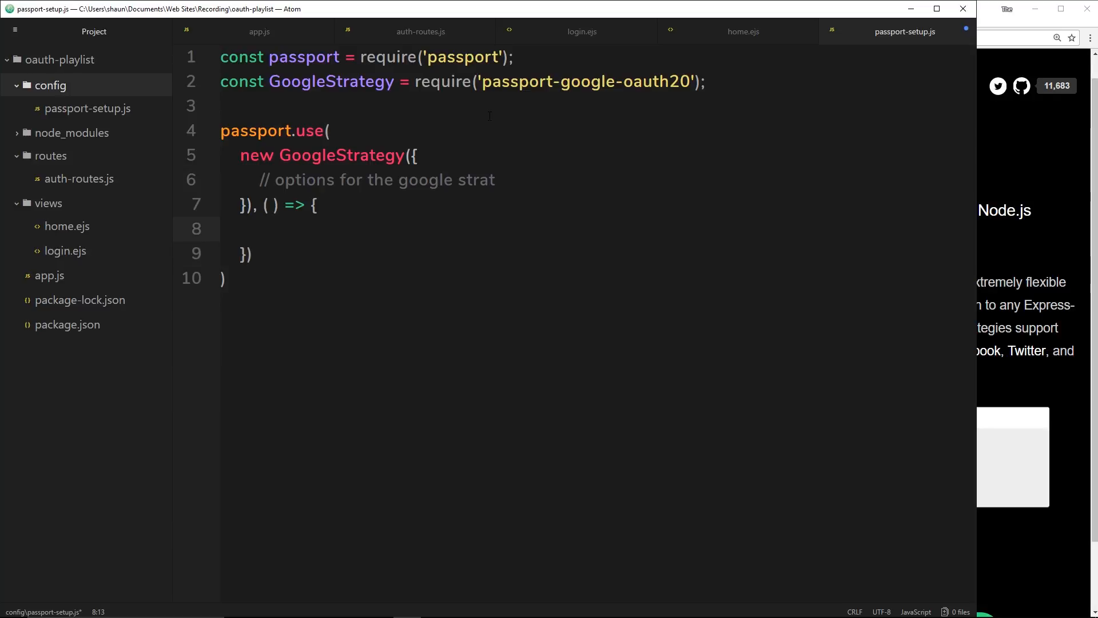
pyautogui.write('//')
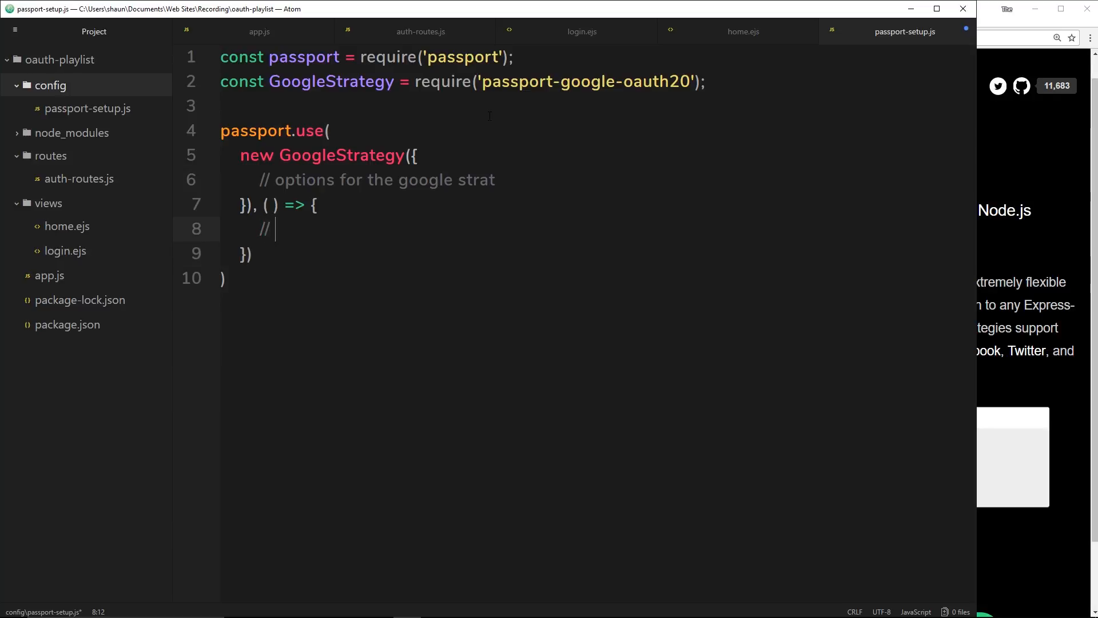
pyautogui.write('passport')
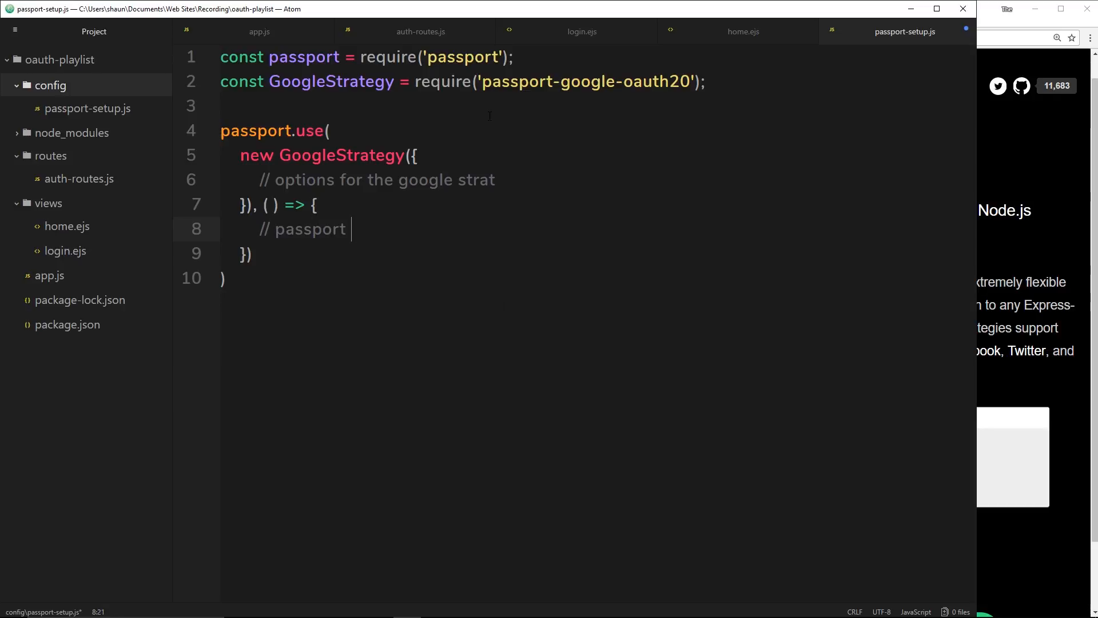
pyautogui.write('callback func')
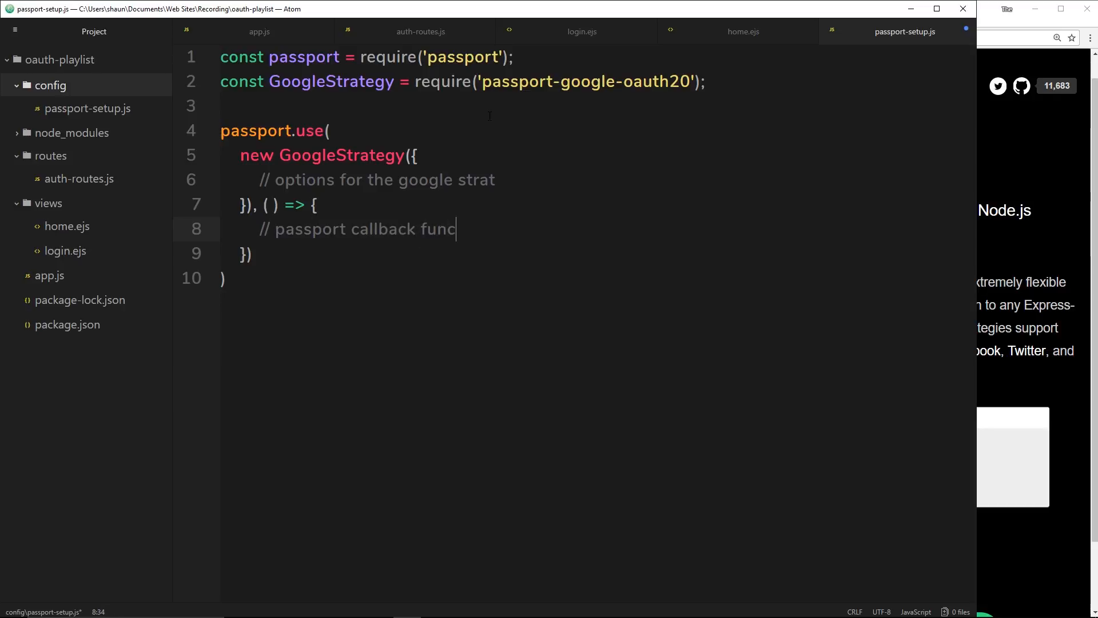
pyautogui.write('tion')
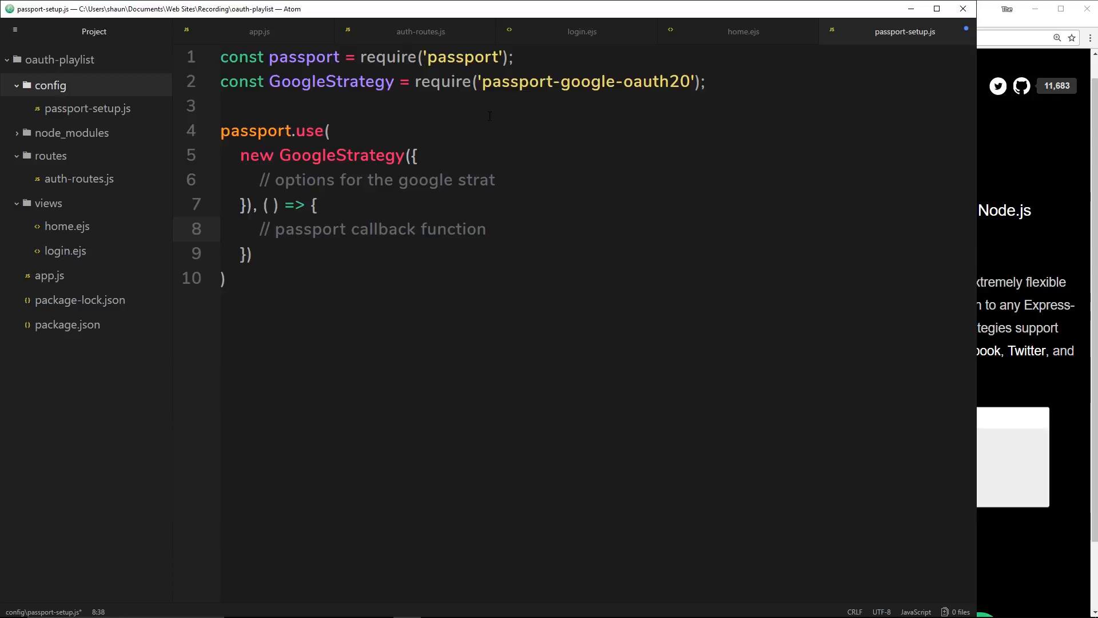
pyautogui.click(486, 229)
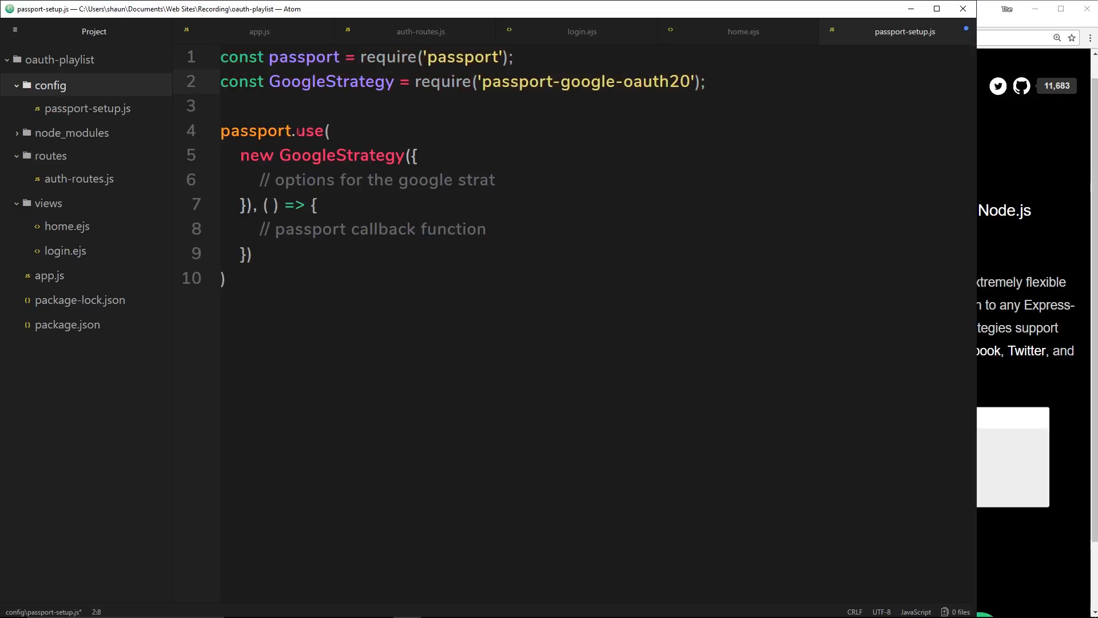
pyautogui.moveTo(241, 155); pyautogui.dragTo(292, 155)
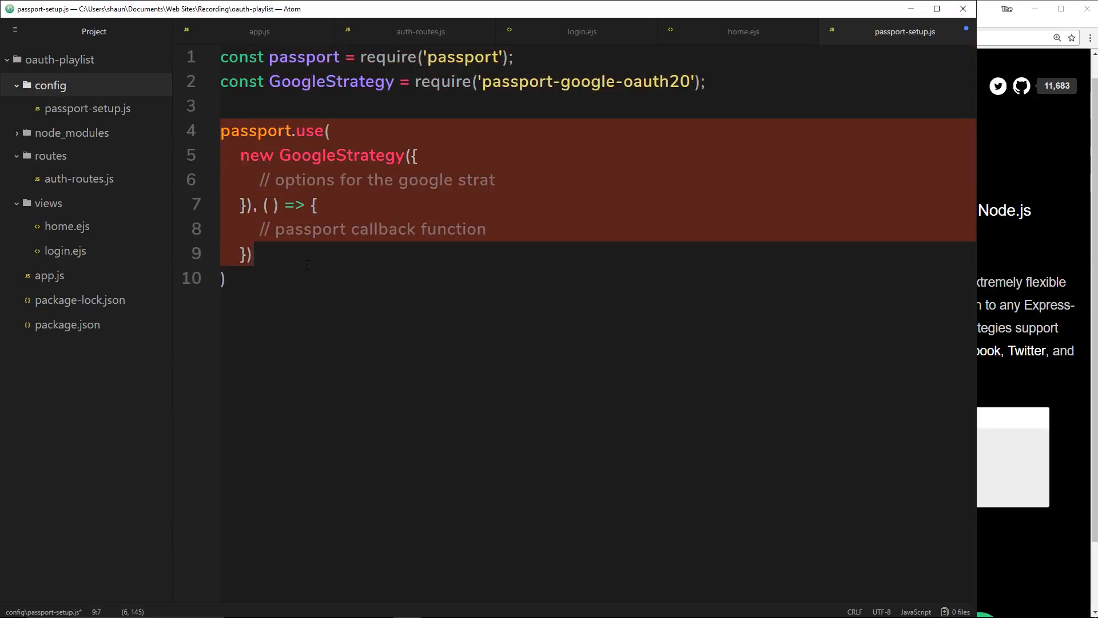
pyautogui.click(367, 180)
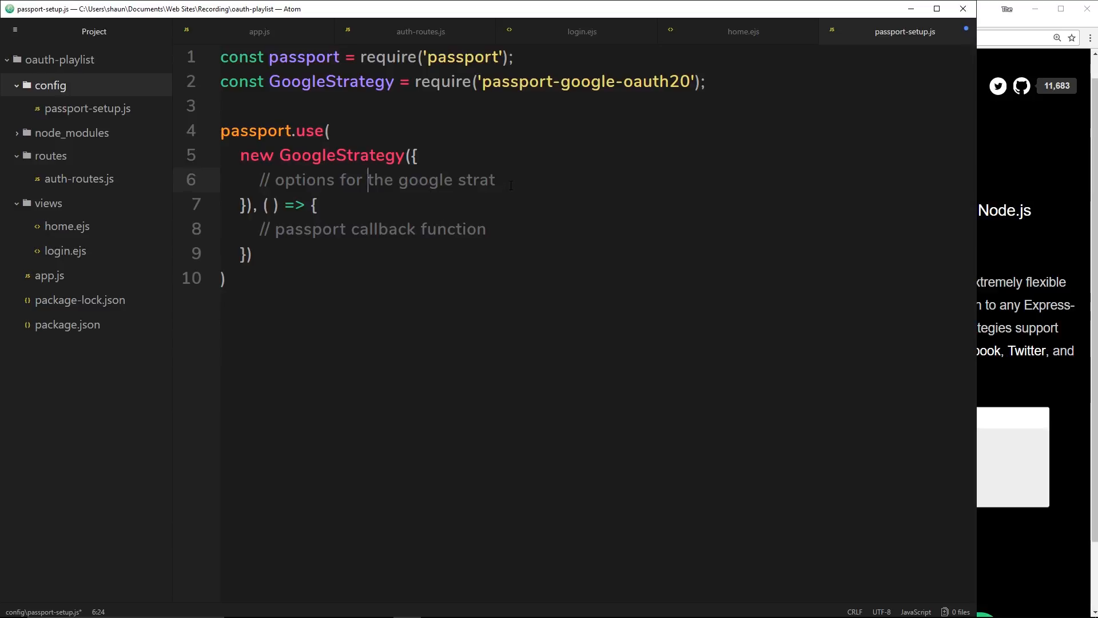